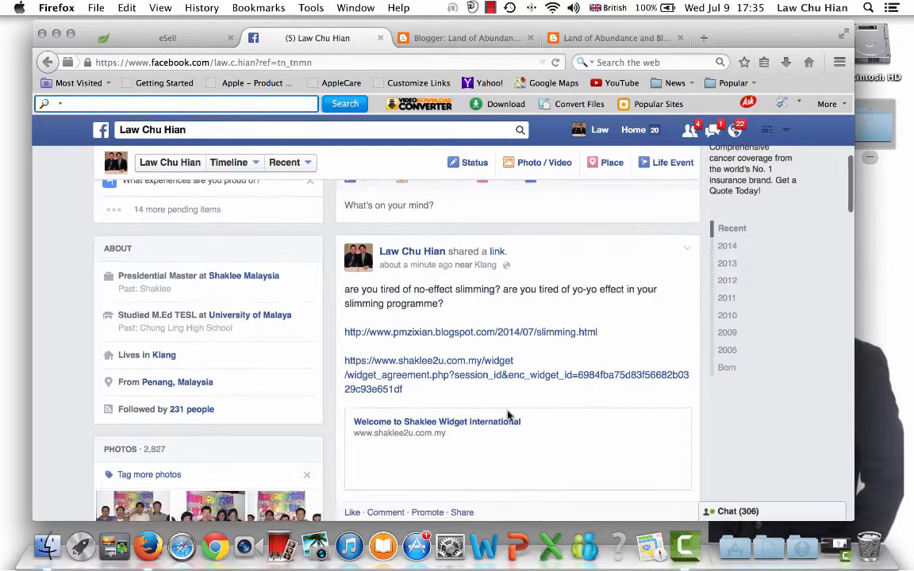
Scroll through the Online Ordering Agreement, select Agree and continue with Next
scroll(down, 3)
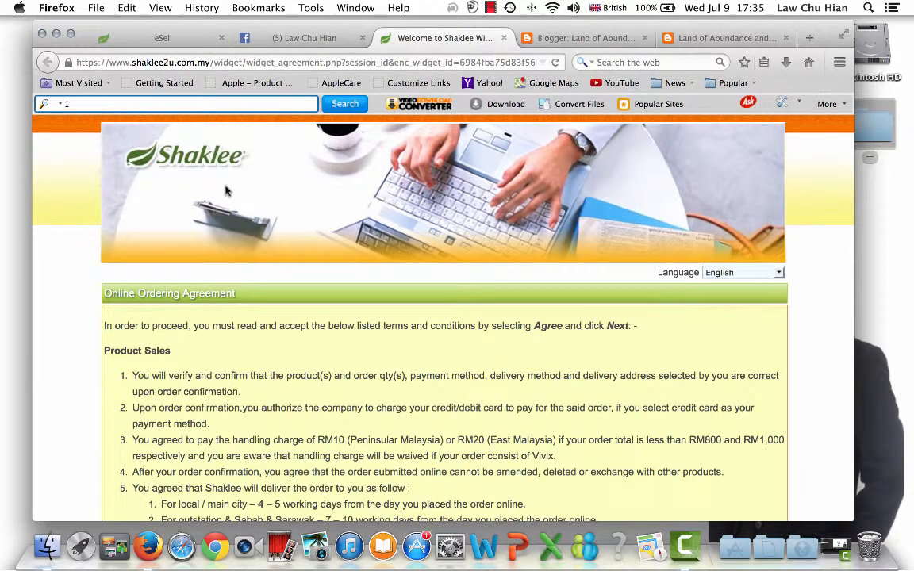
mouse_move(463, 397)
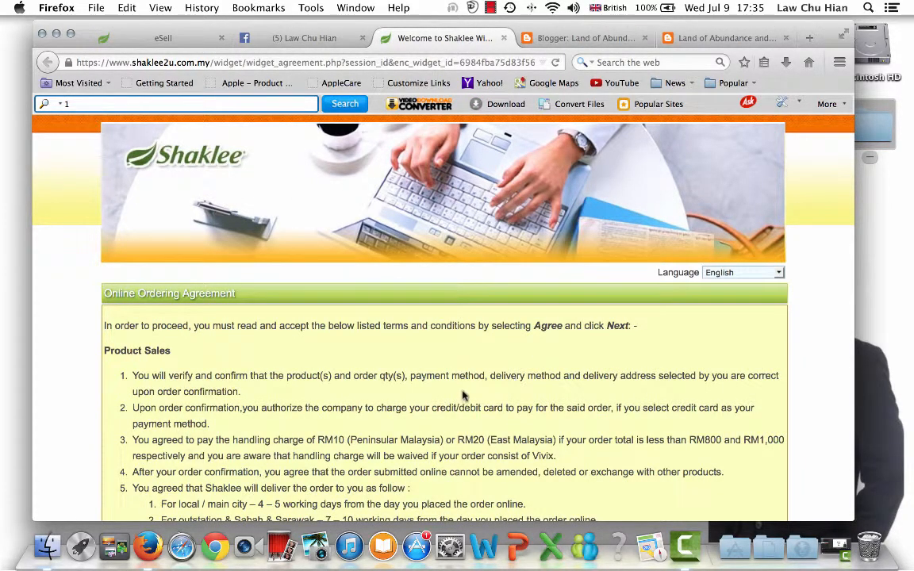
scroll(down, 3)
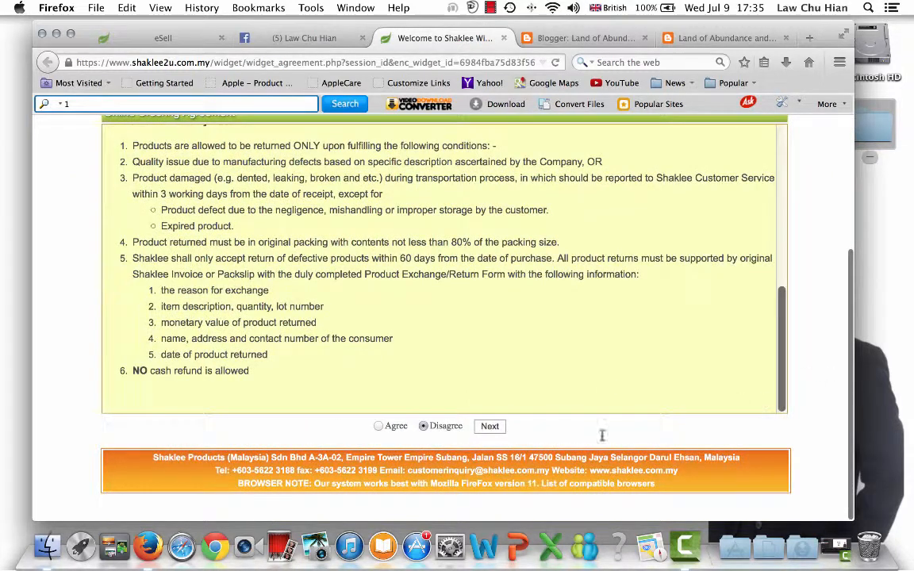
click(378, 425)
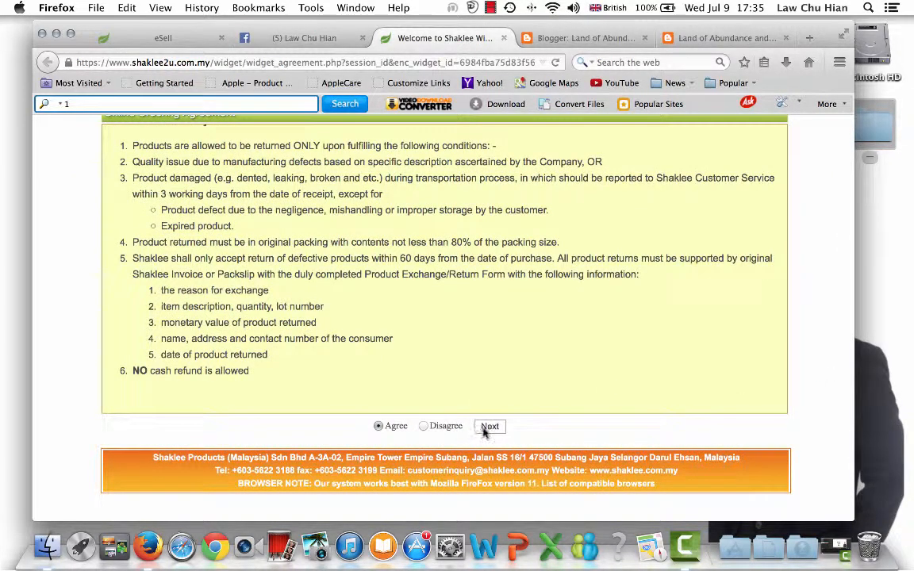
click(489, 426)
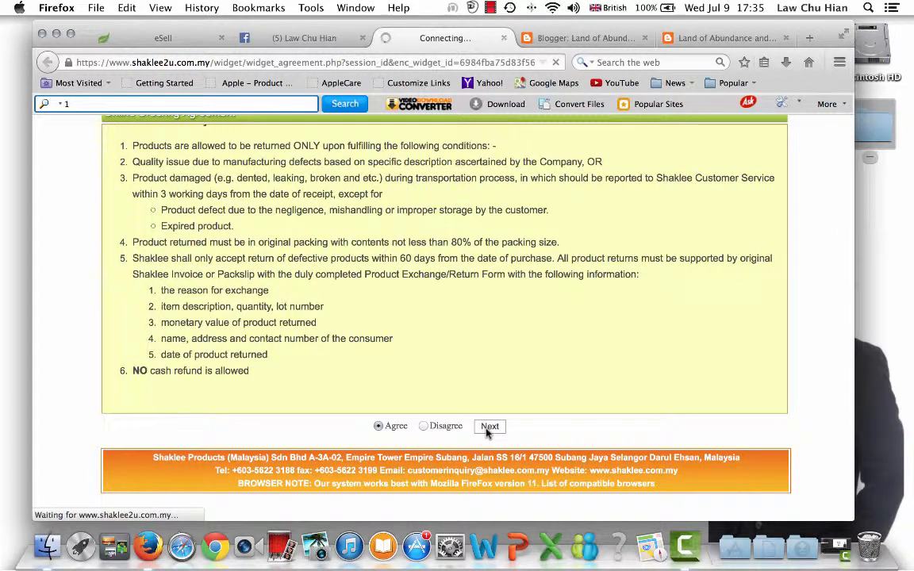
Reach the product list and untick Cinch Shake Mix to drop it from the order
click(489, 425)
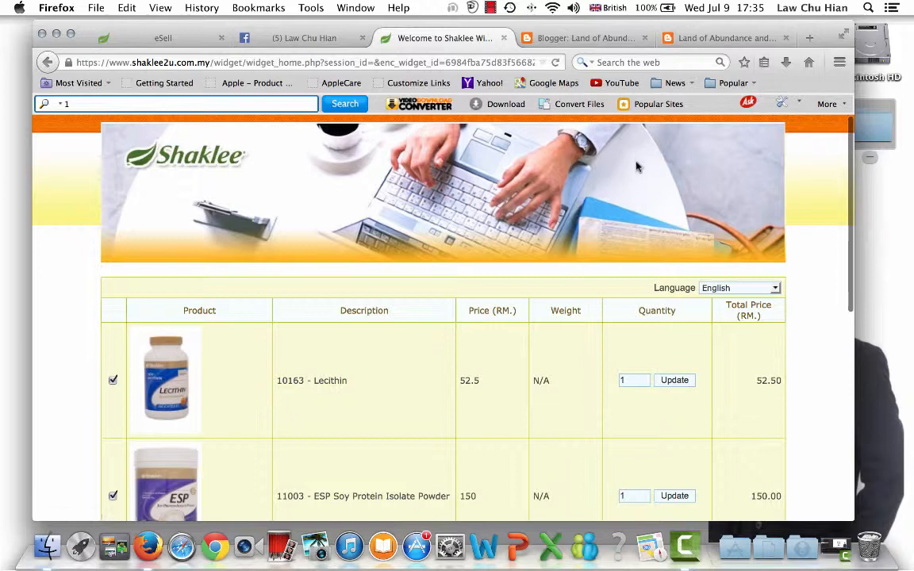
scroll(down, 3)
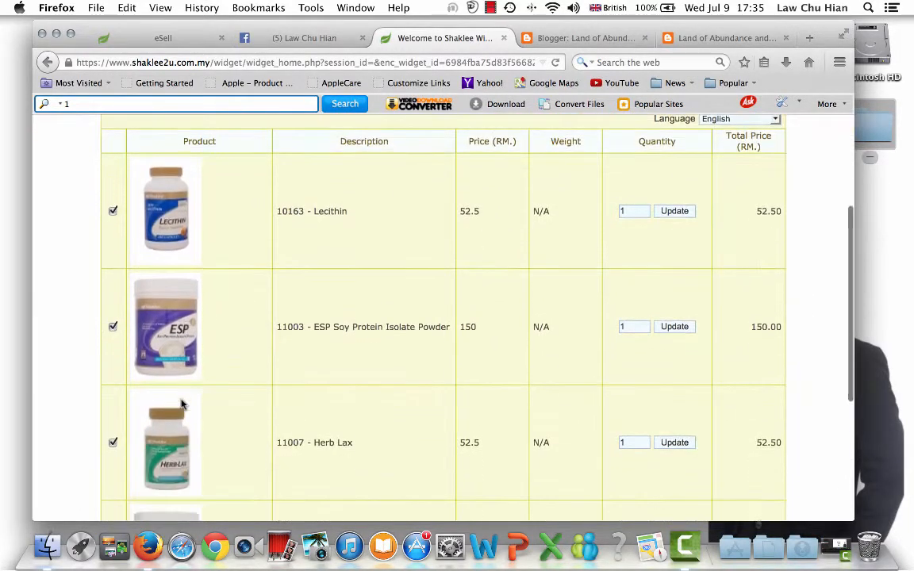
scroll(down, 3)
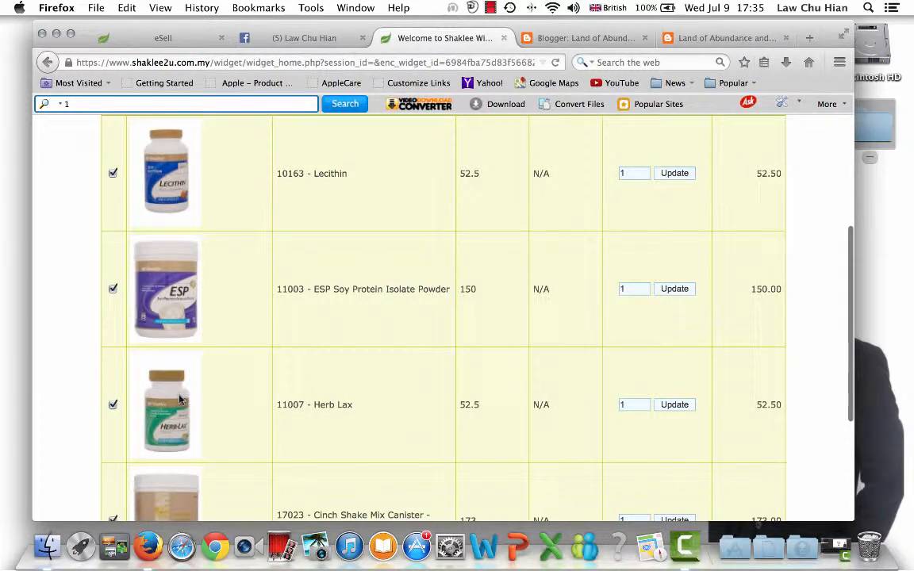
mouse_move(241, 381)
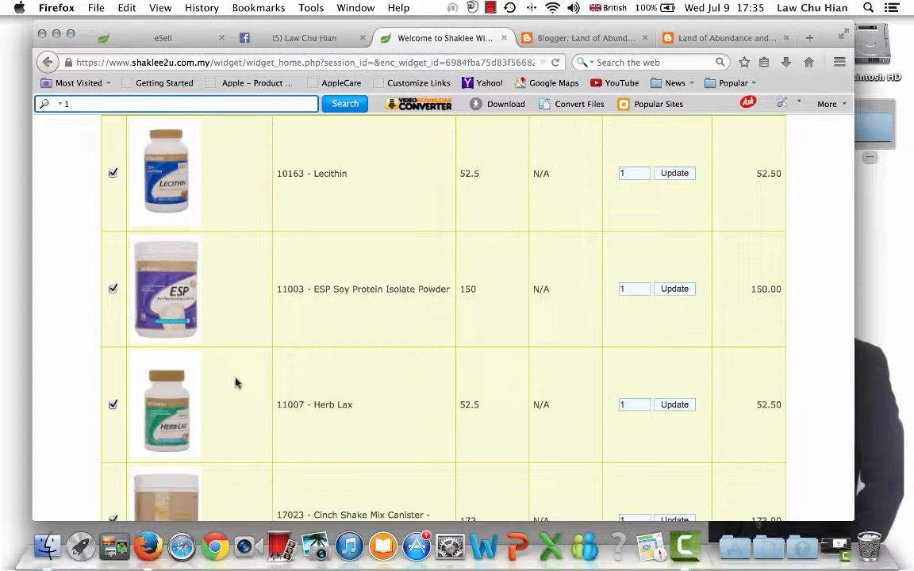
mouse_move(199, 203)
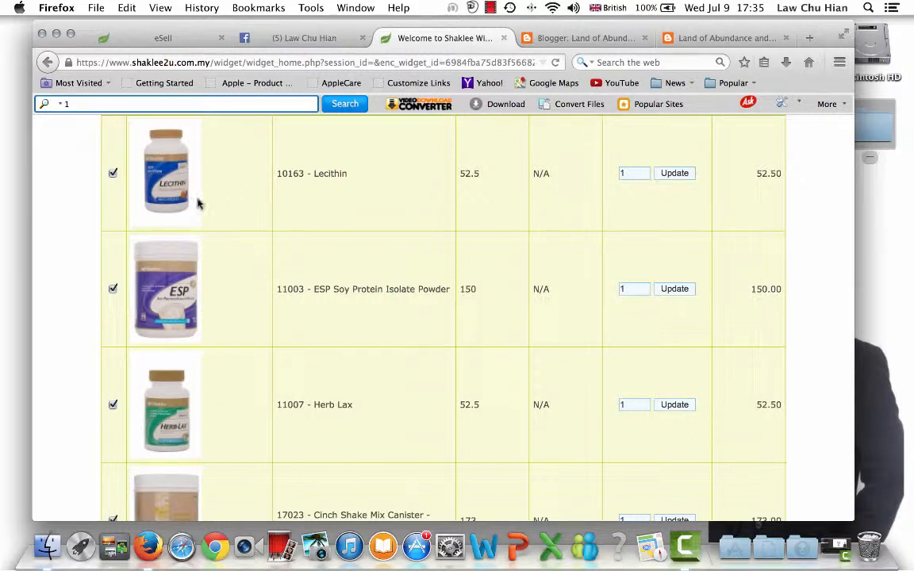
mouse_move(159, 303)
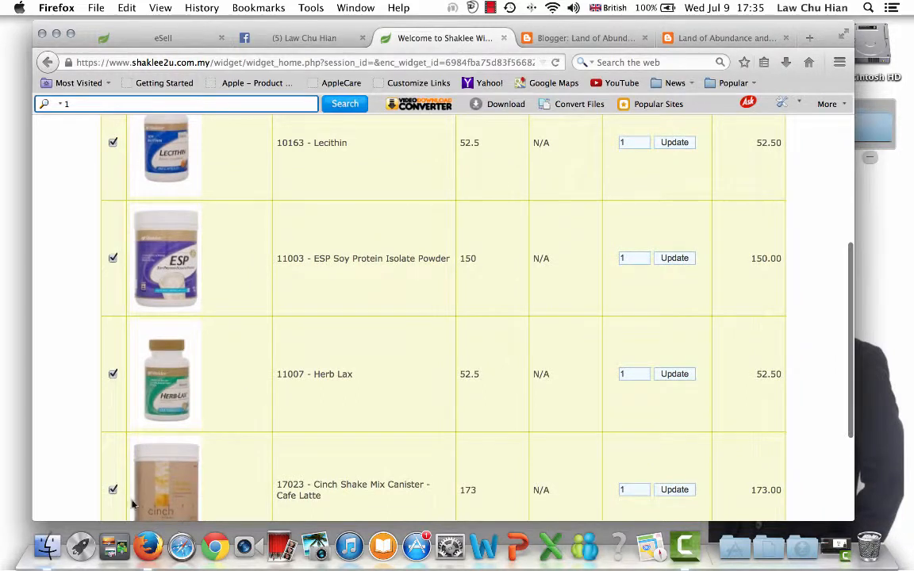
click(113, 489)
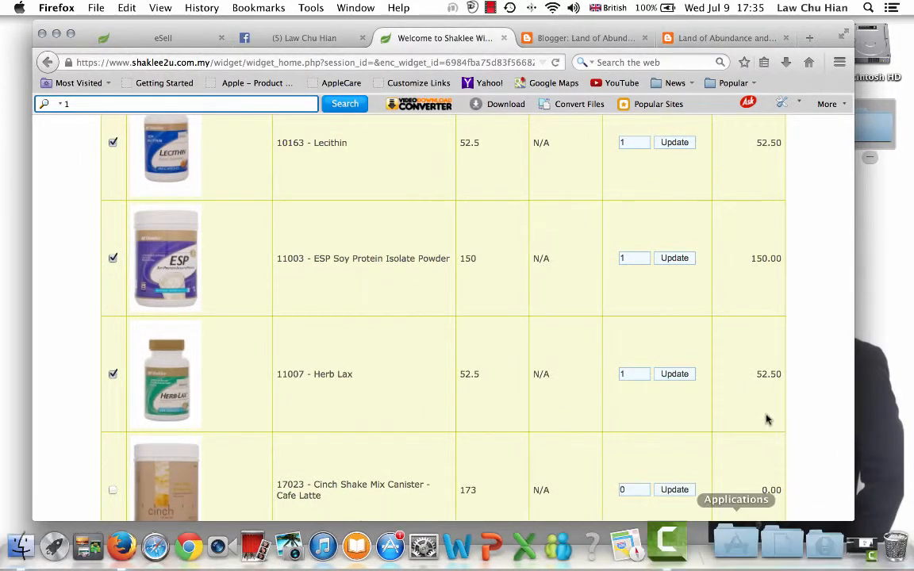
mouse_move(172, 334)
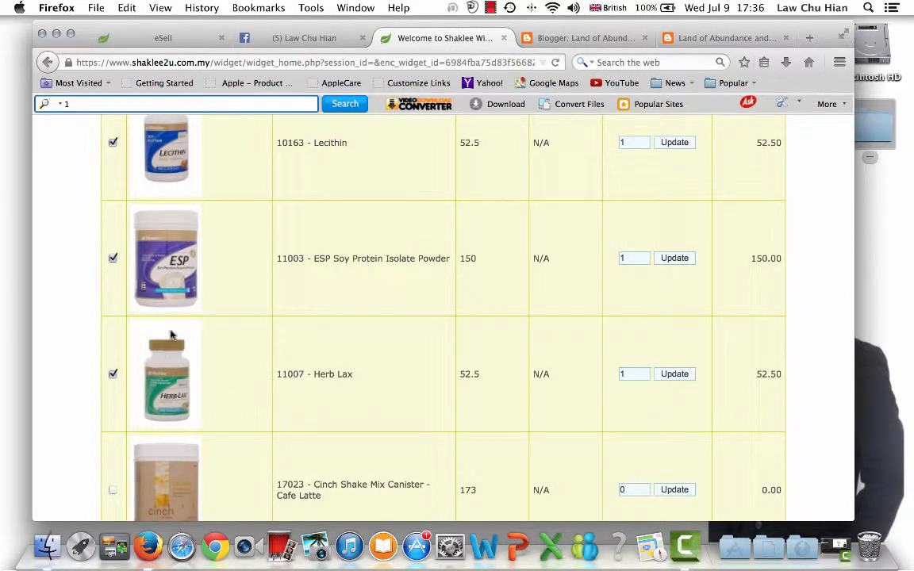
mouse_move(190, 400)
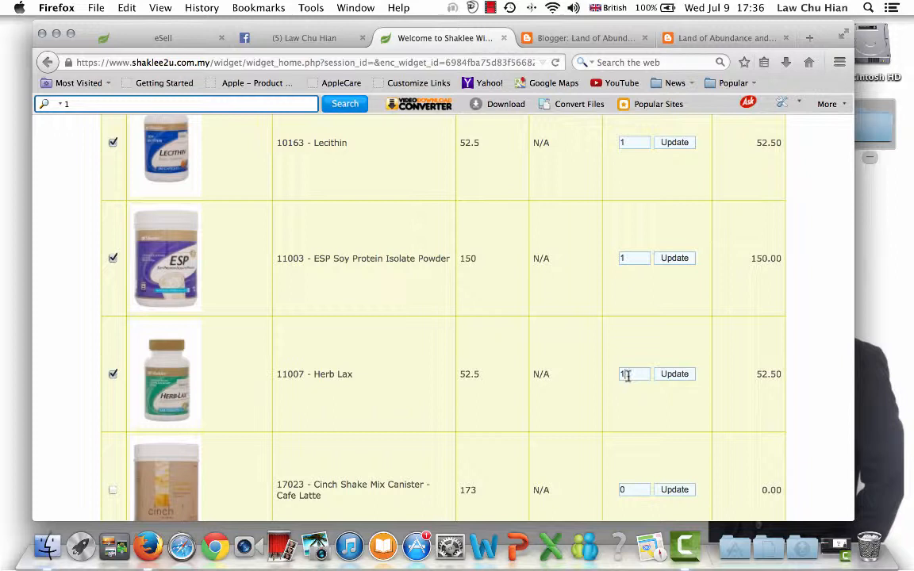
Set Herb Lax quantity to 3, update the cart and scroll to the 360.00 total
text(3)
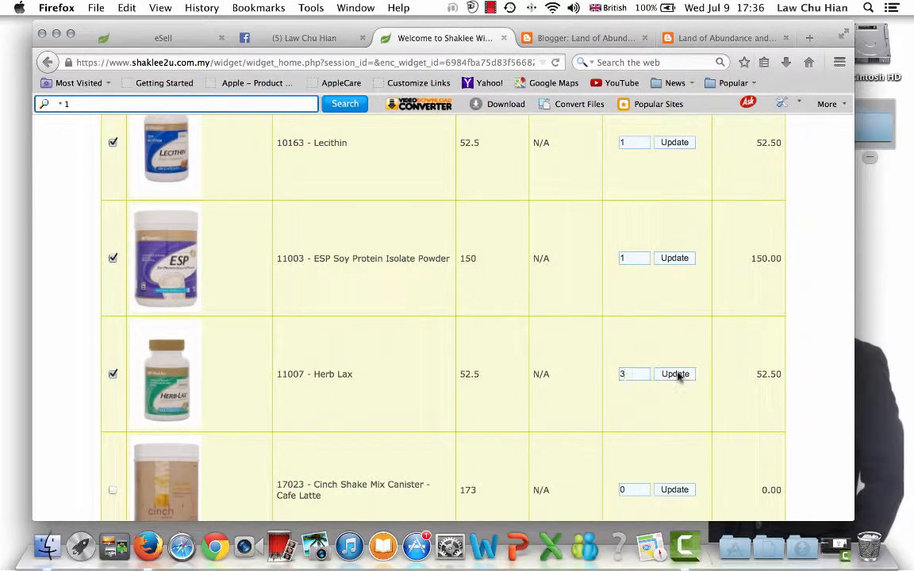
click(675, 375)
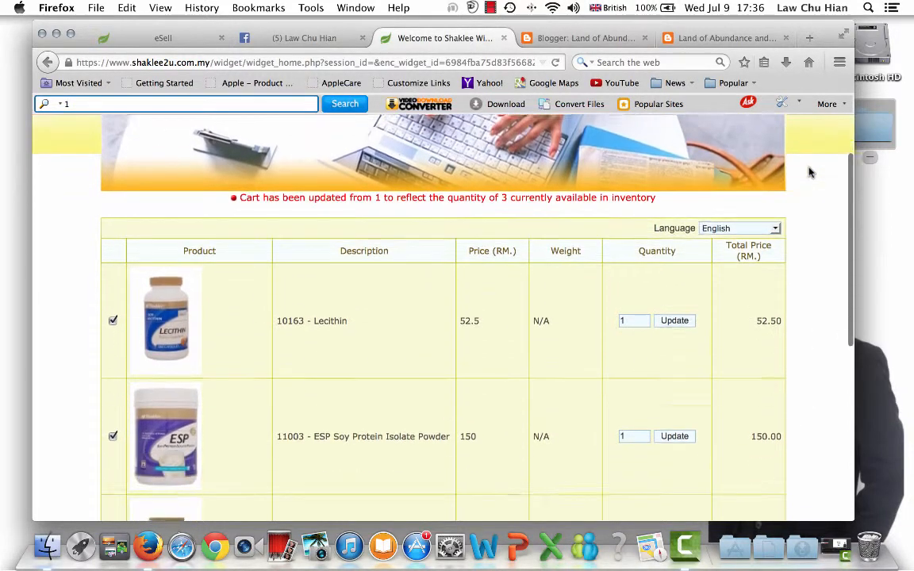
scroll(down, 3)
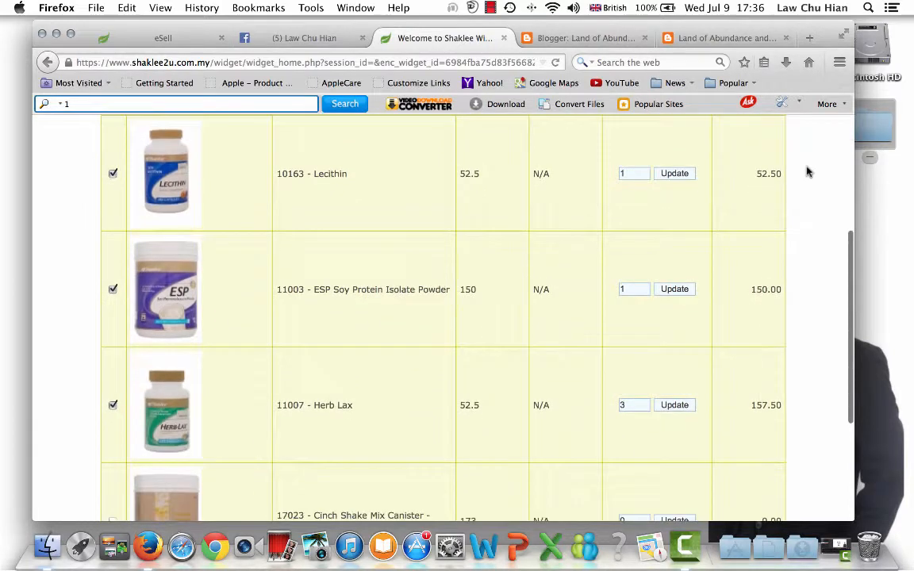
mouse_move(755, 206)
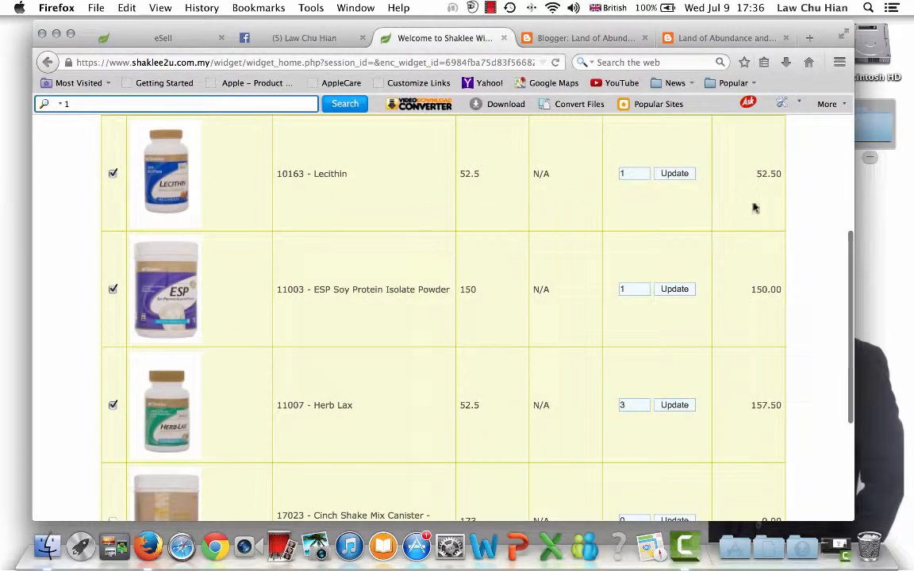
scroll(down, 3)
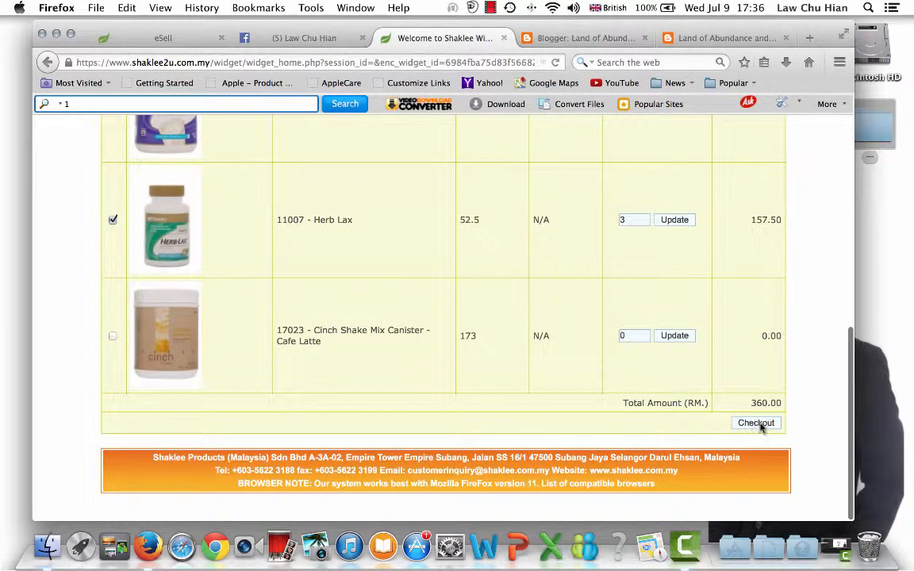
click(756, 422)
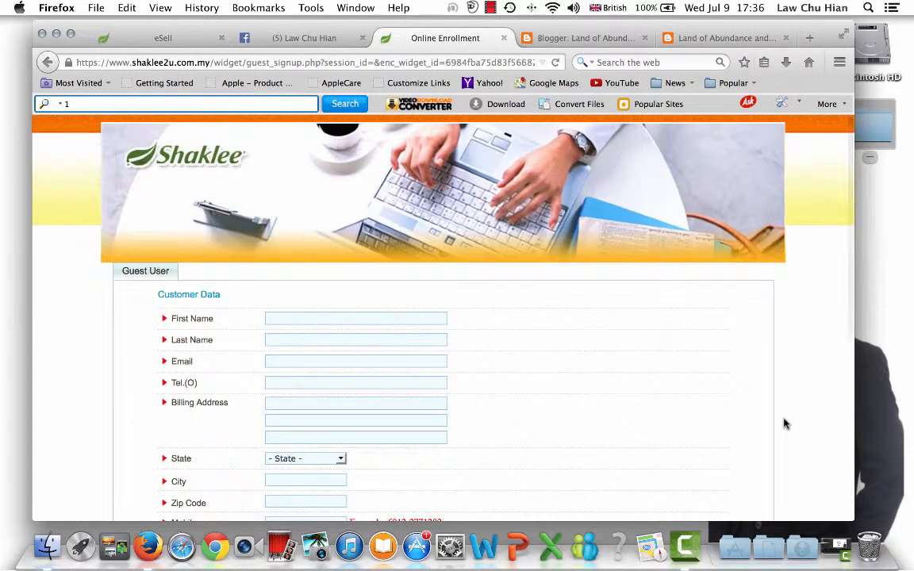
scroll(down, 3)
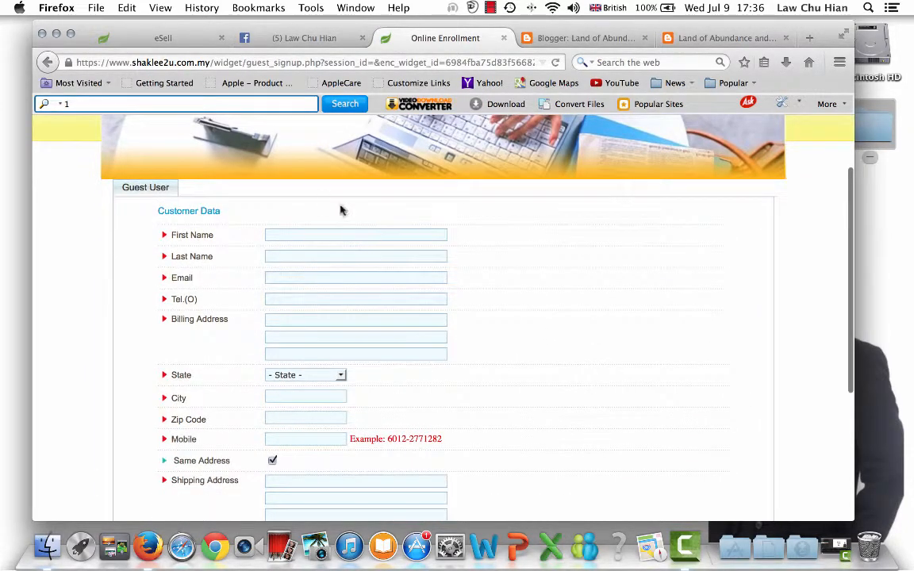
click(355, 235)
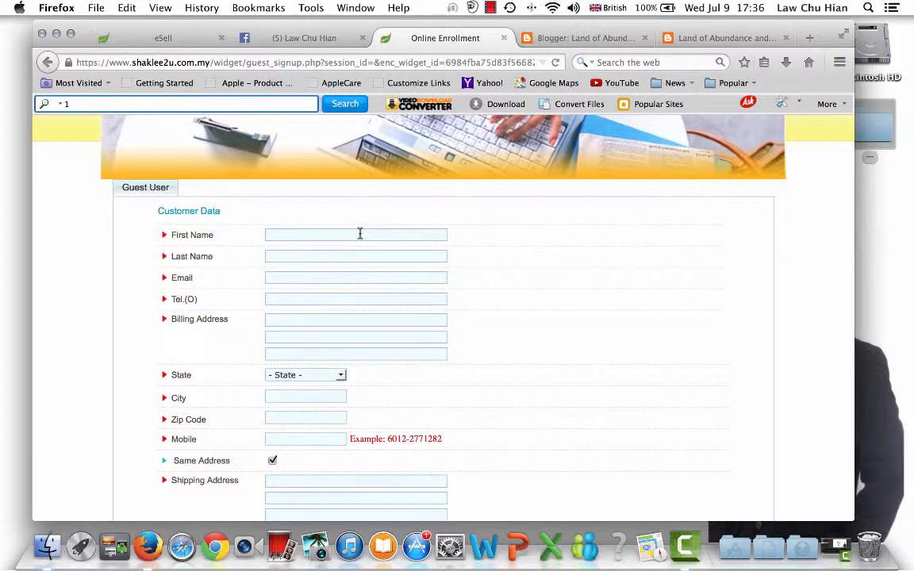
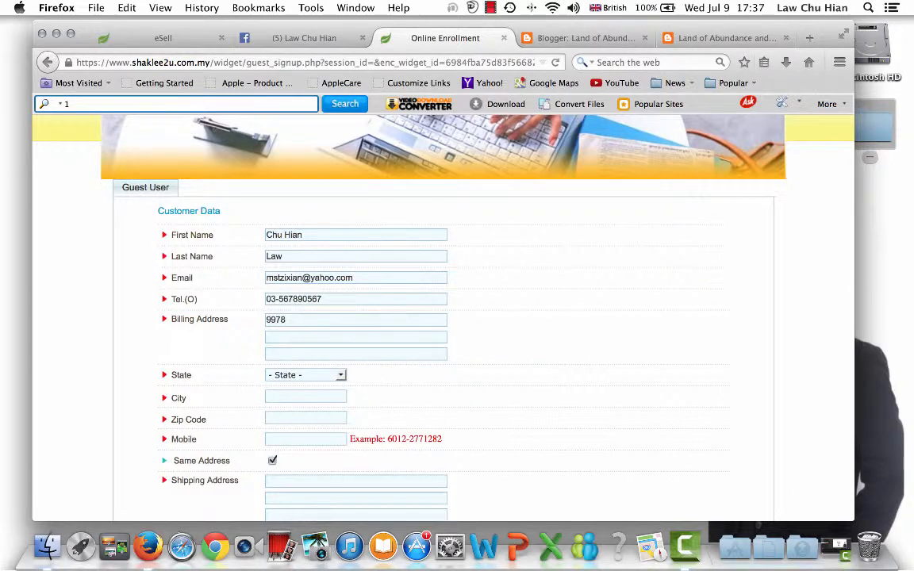
text(,)
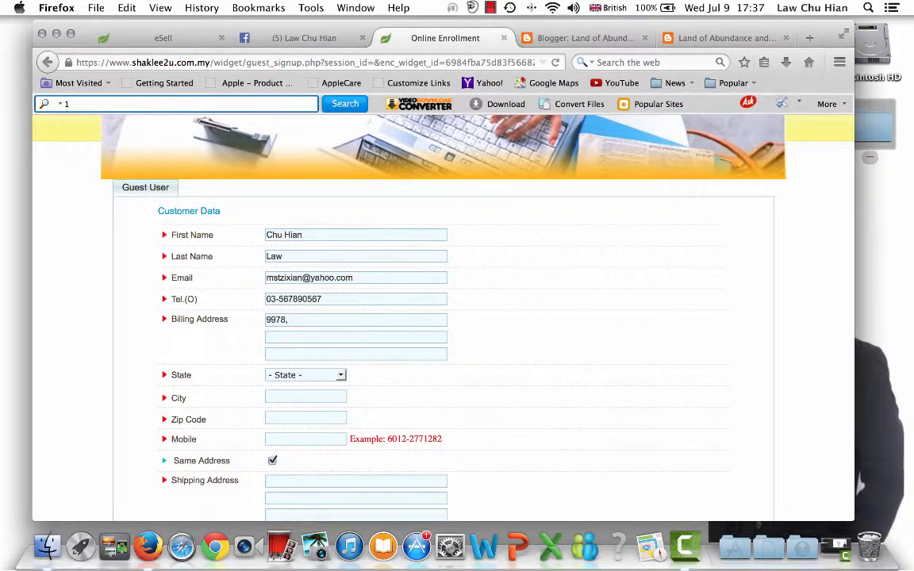
click(356, 319)
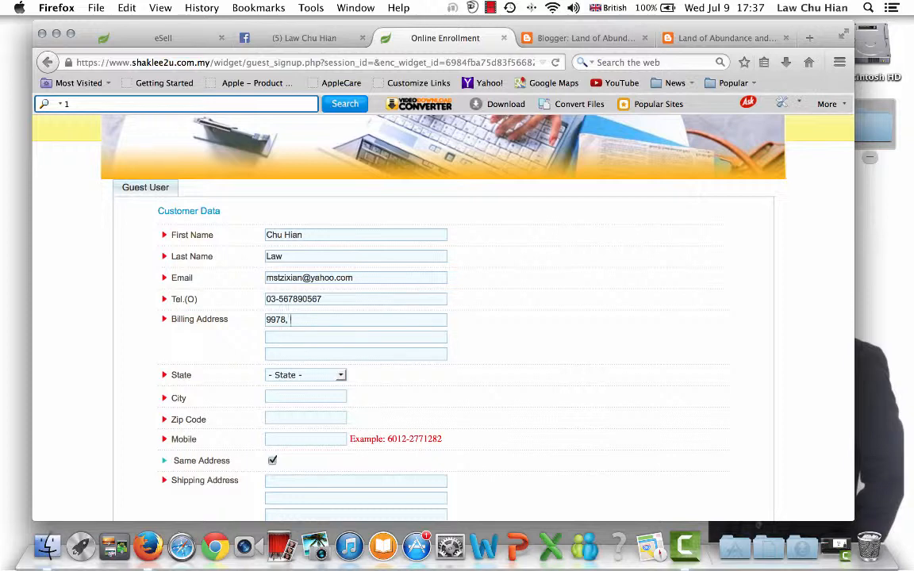
text(Ja)
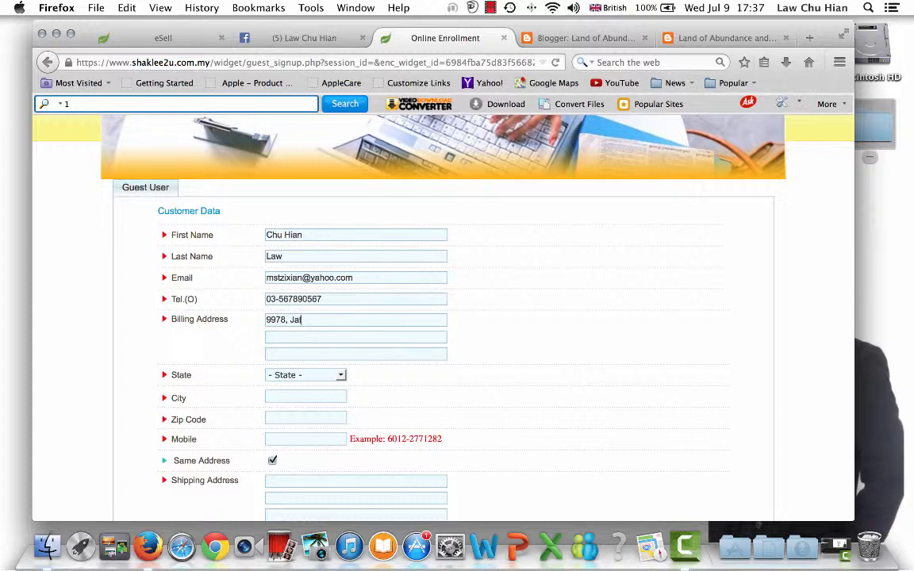
text(lan Millionare,)
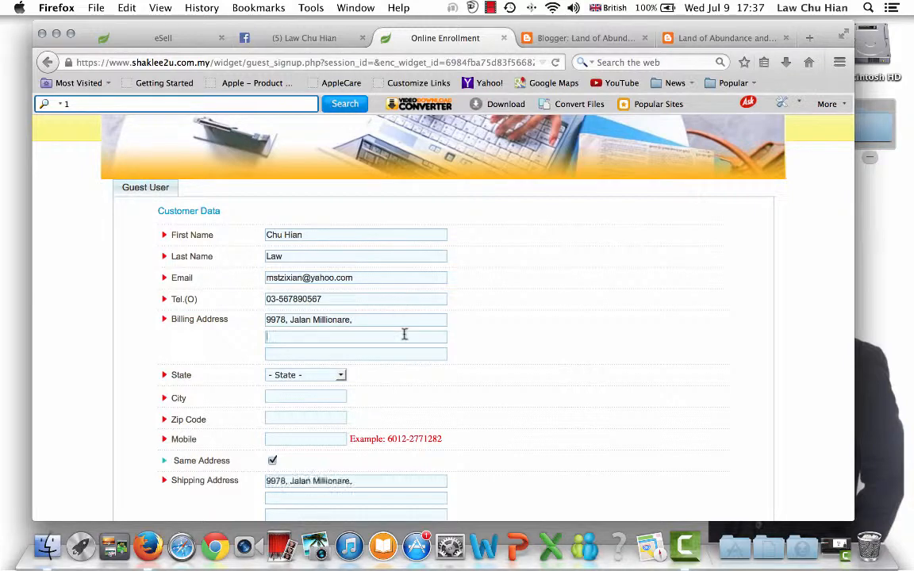
text(T)
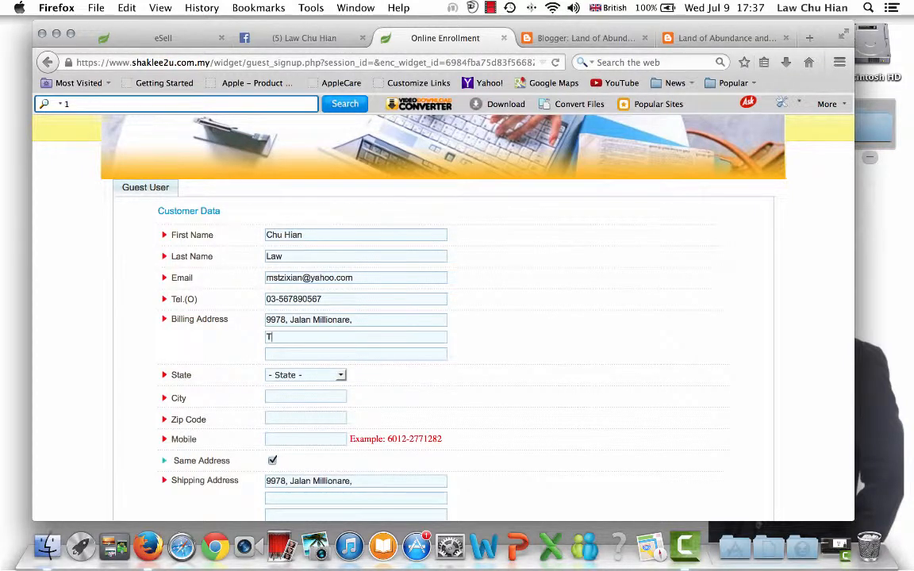
text(aman Abundant,)
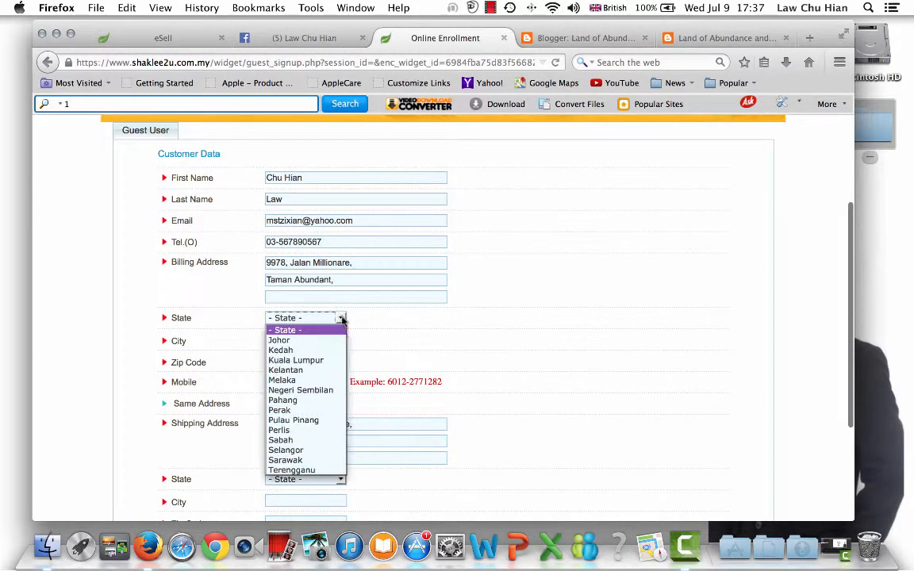
Set state Selangor, city Klang, zip 78900 and a mobile number starting 601
click(286, 451)
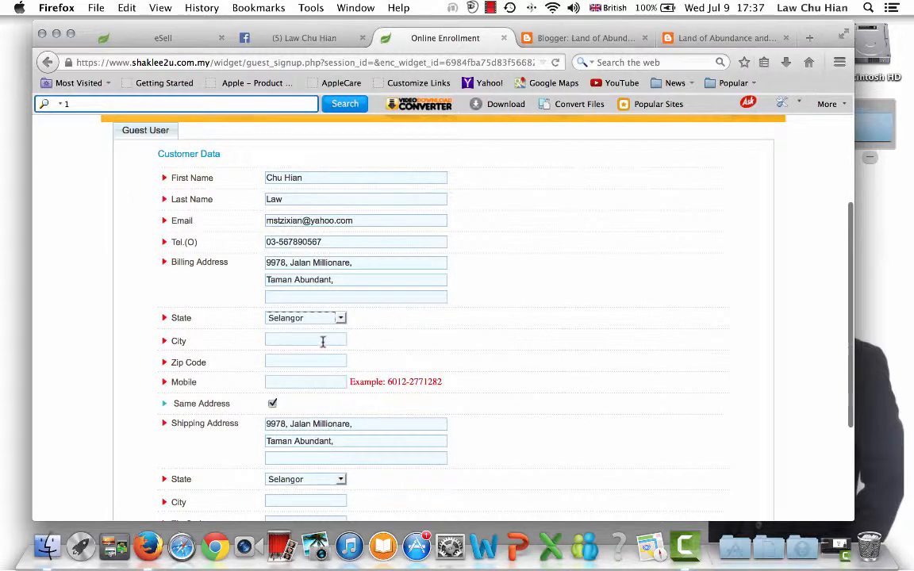
text(Klang)
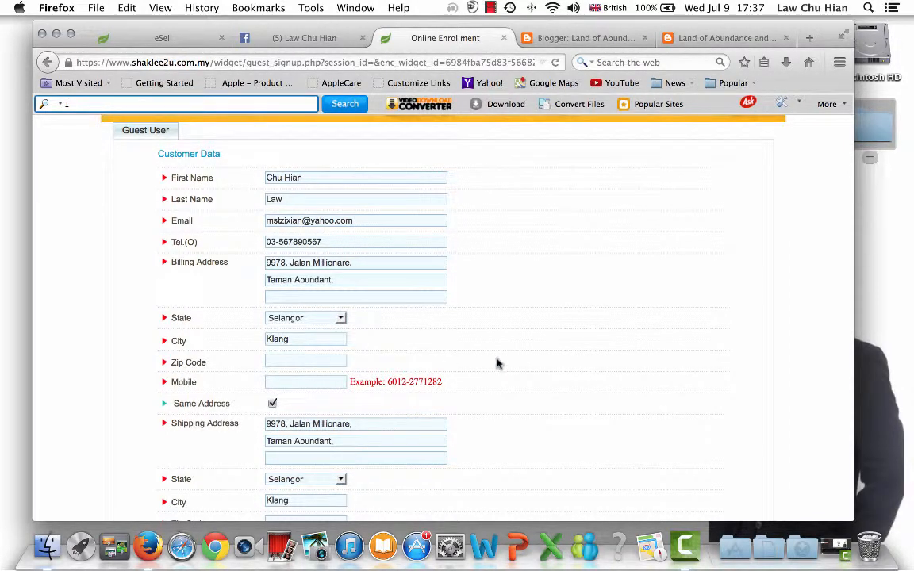
text(78900)
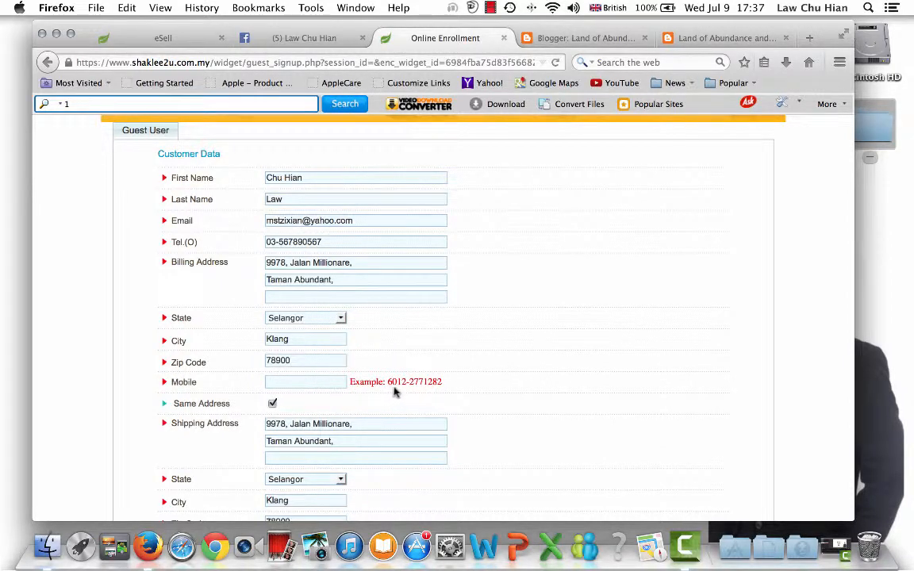
text(6012-32327)
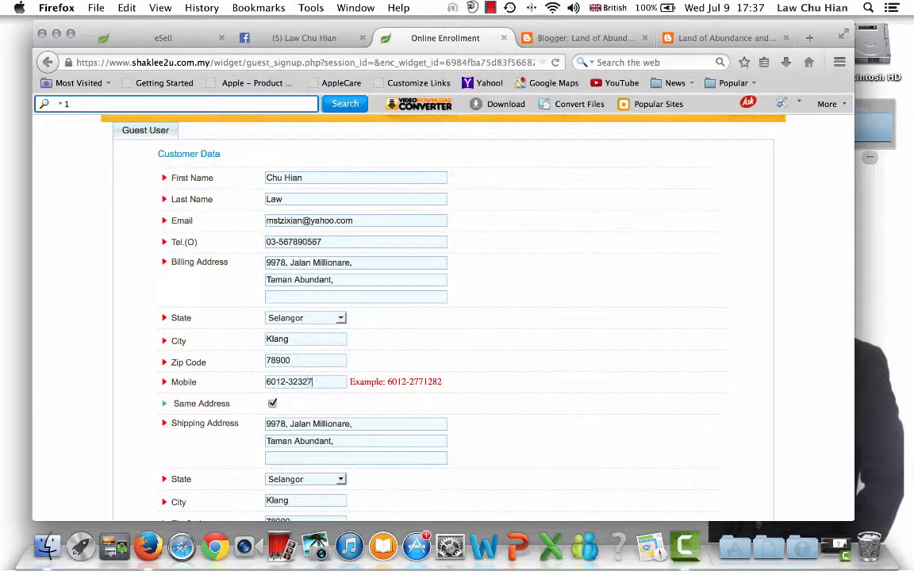
scroll(down, 3)
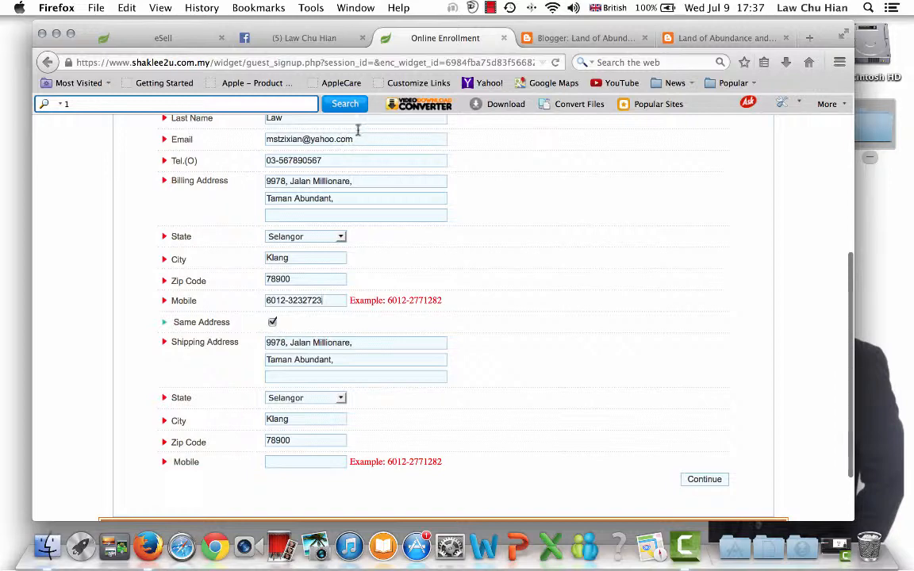
mouse_move(340, 157)
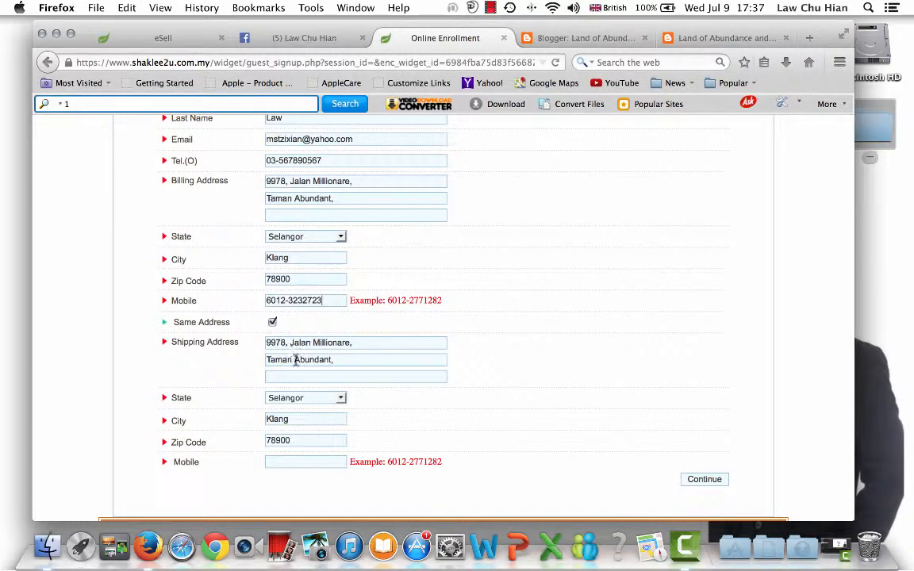
Toggle Same Address off and on so shipping matches billing, then submit with Continue
click(273, 321)
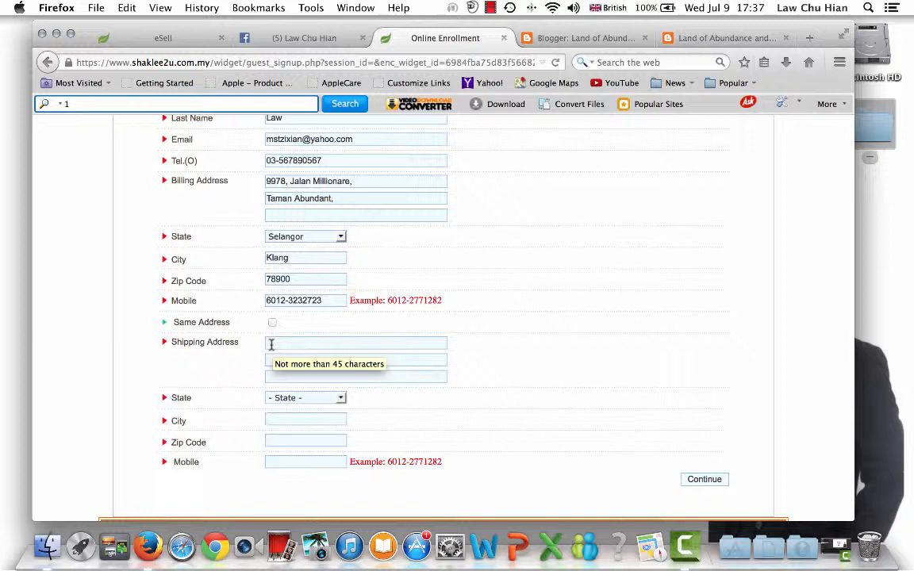
mouse_move(355, 373)
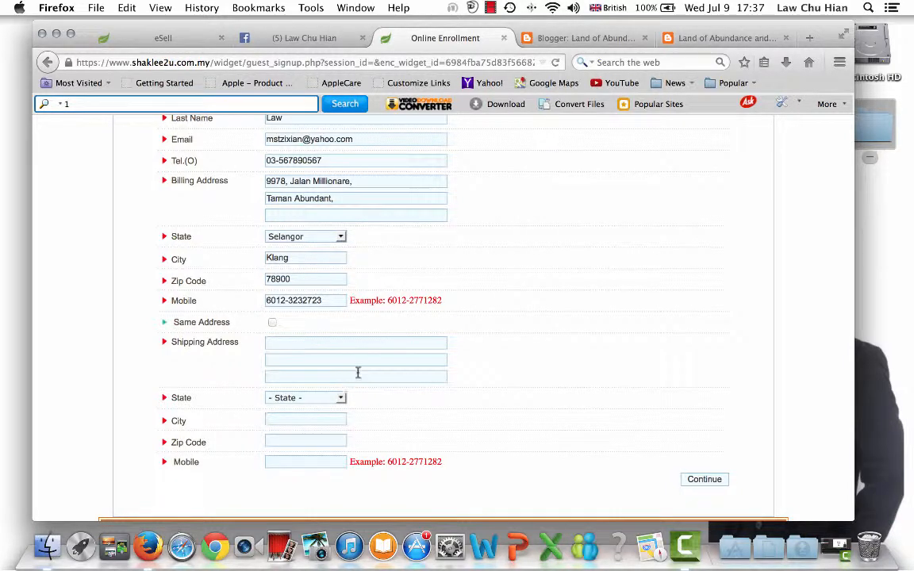
click(273, 320)
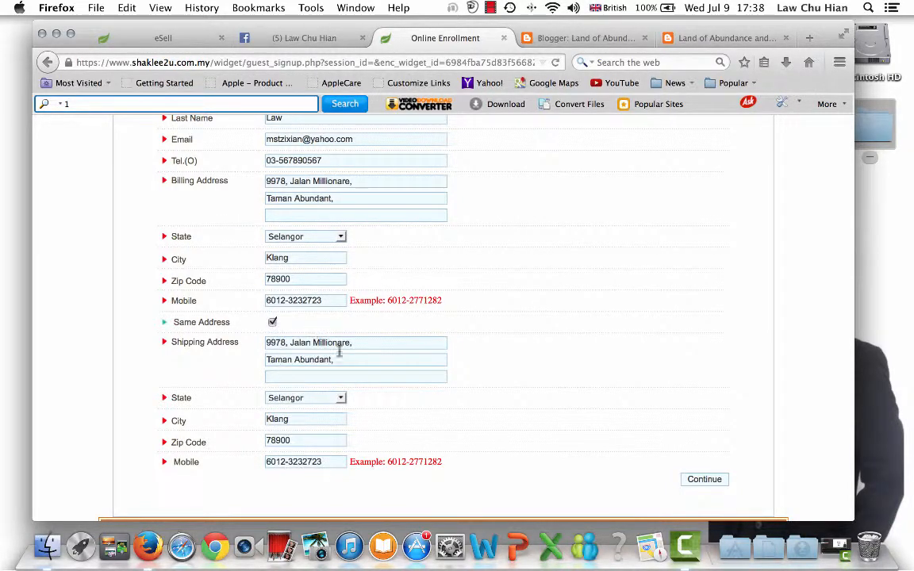
click(704, 479)
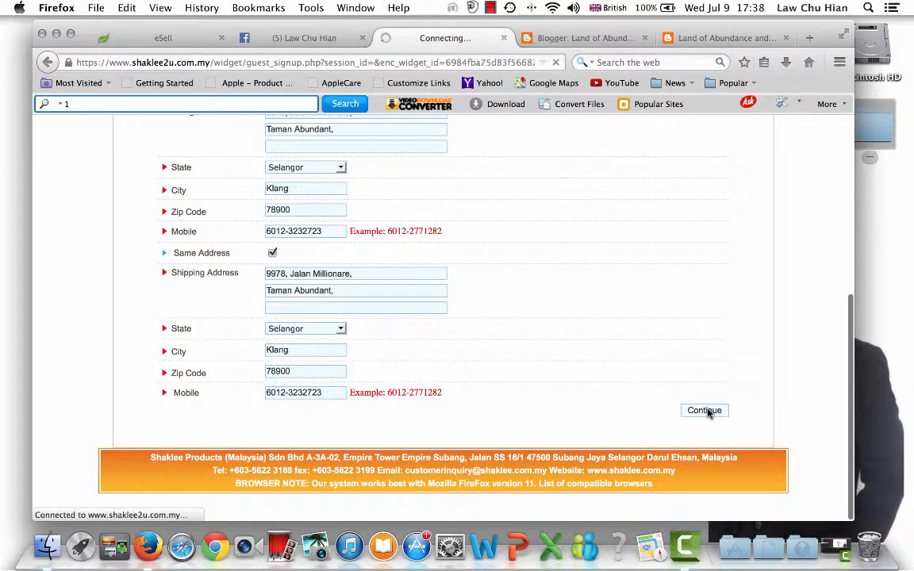
click(704, 410)
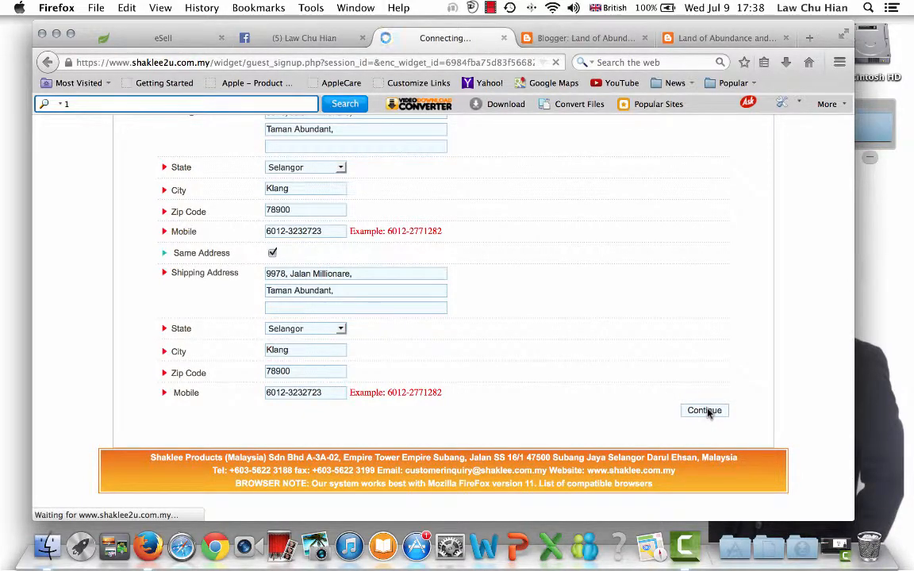
Review the Order Summary: three products, 10.00 freight, 370.00 total and shipping details
click(705, 410)
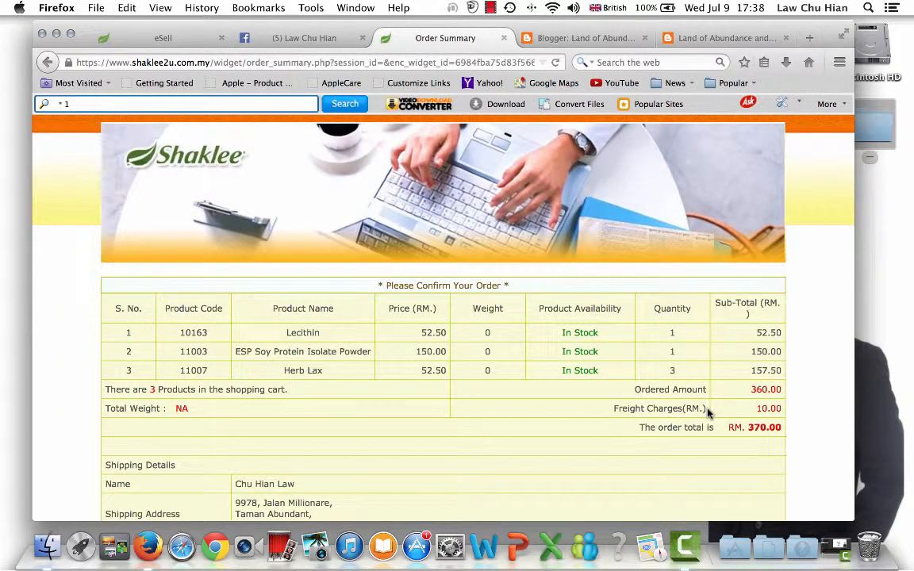
scroll(down, 3)
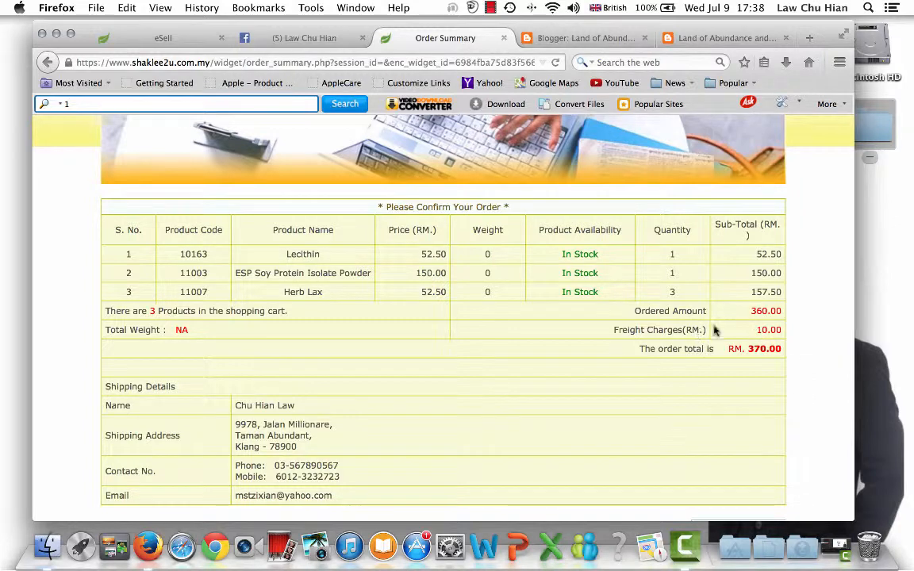
mouse_move(769, 321)
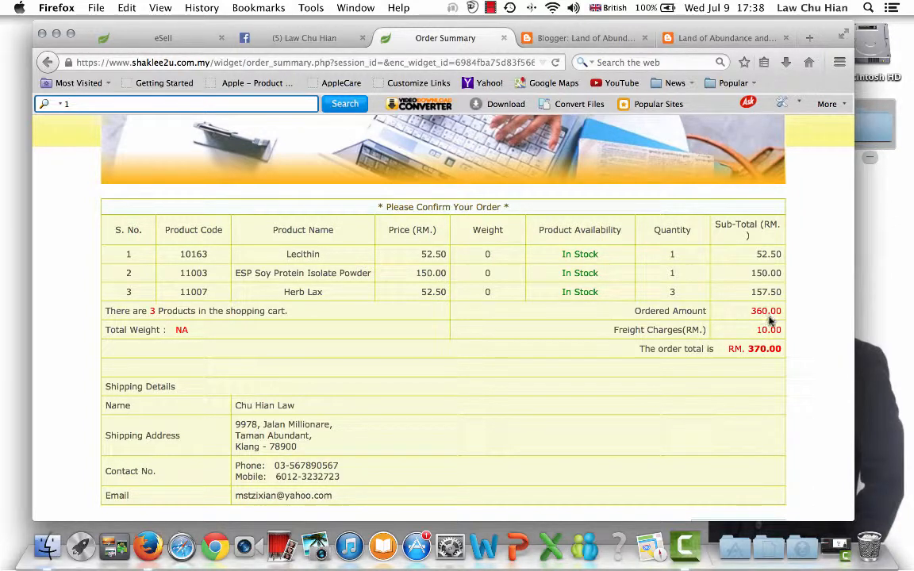
mouse_move(762, 341)
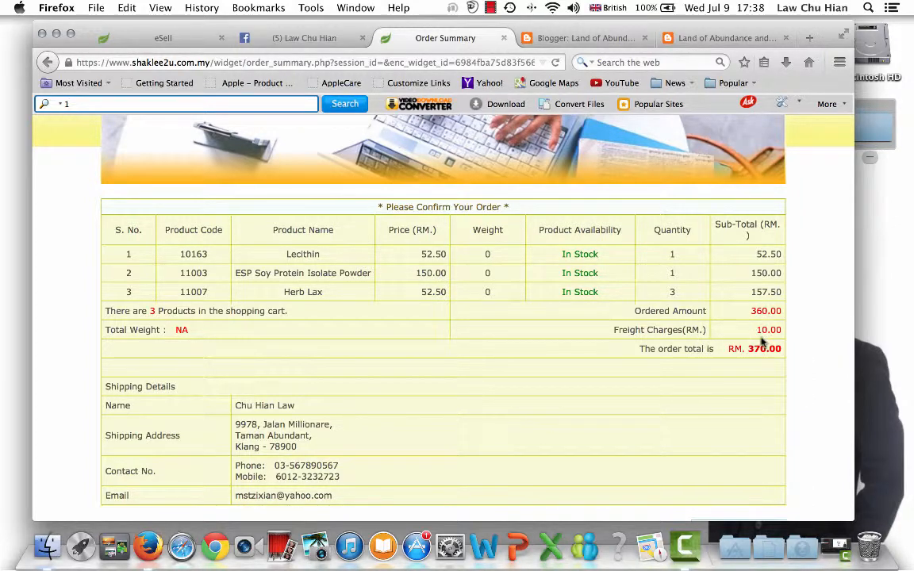
mouse_move(769, 340)
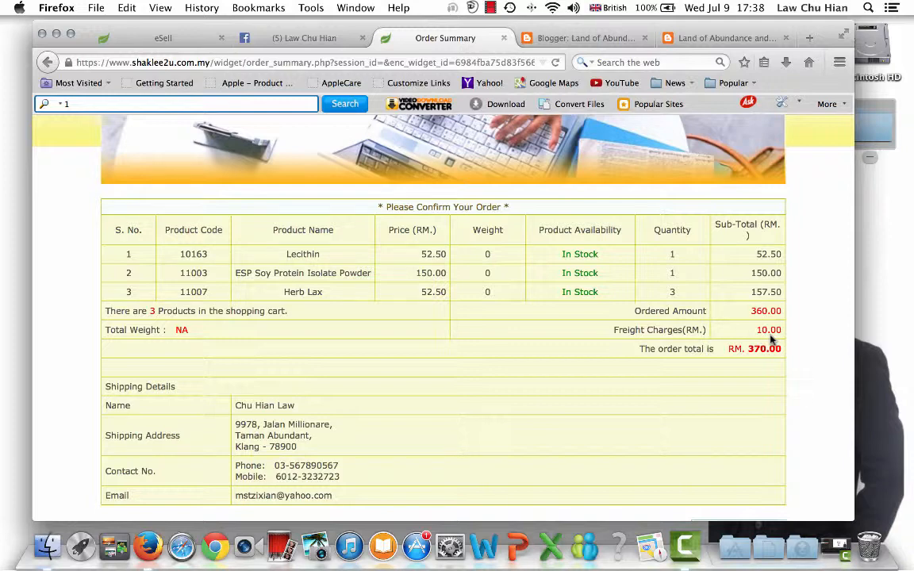
mouse_move(765, 333)
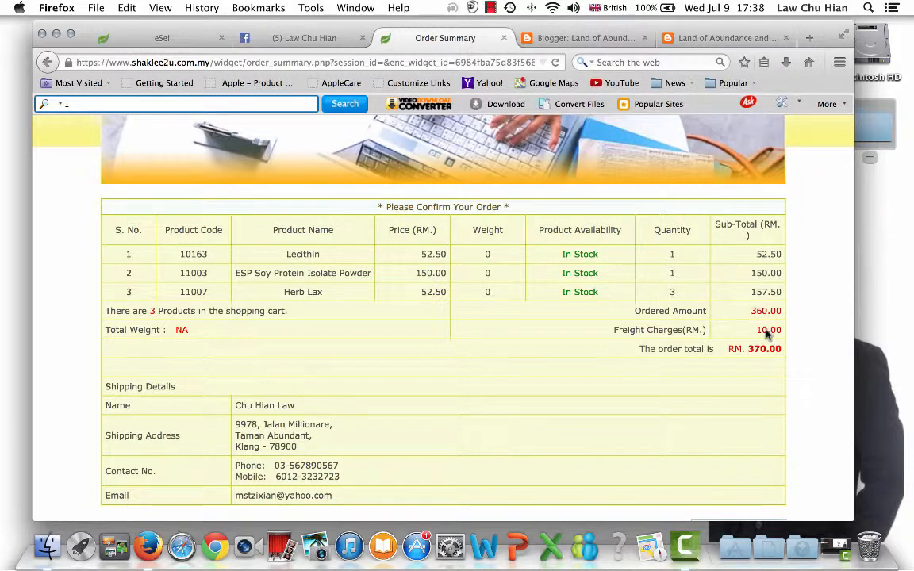
mouse_move(746, 317)
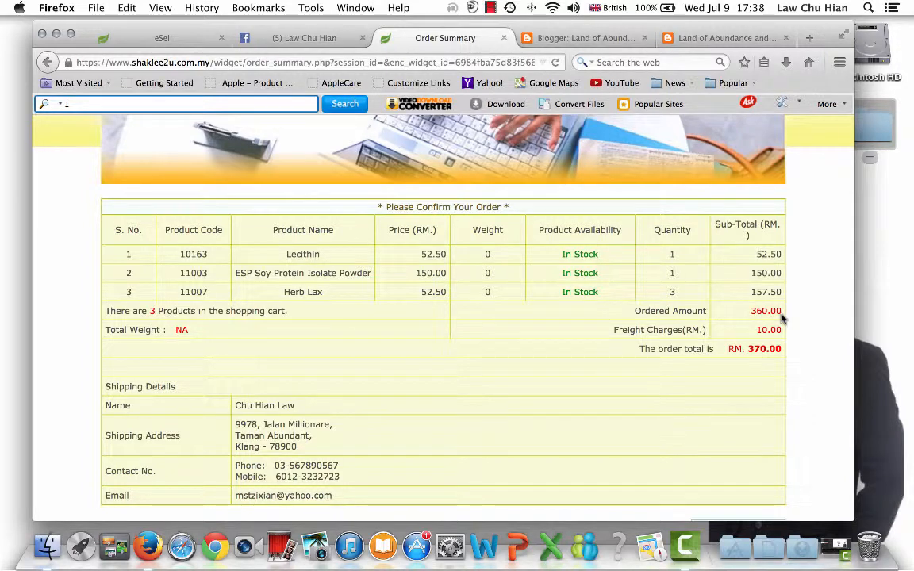
mouse_move(770, 337)
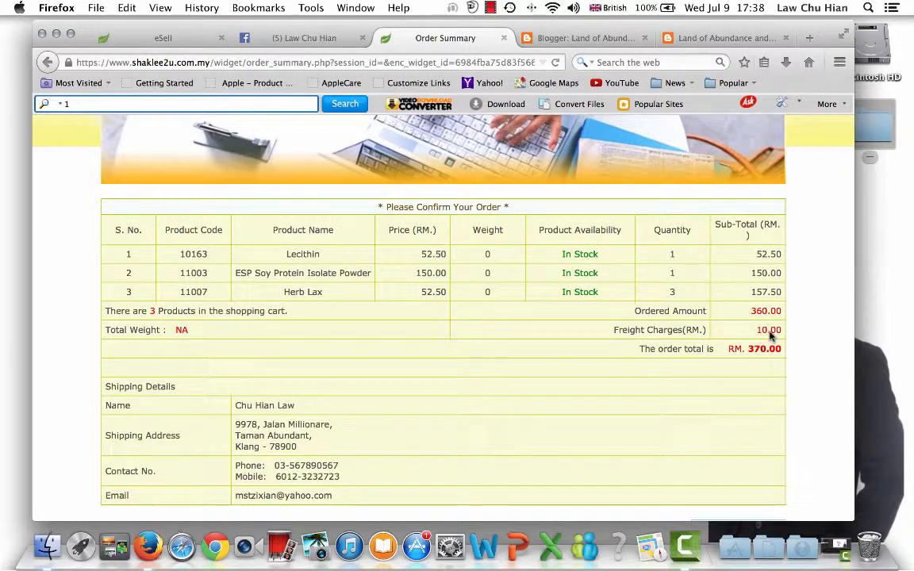
scroll(down, 3)
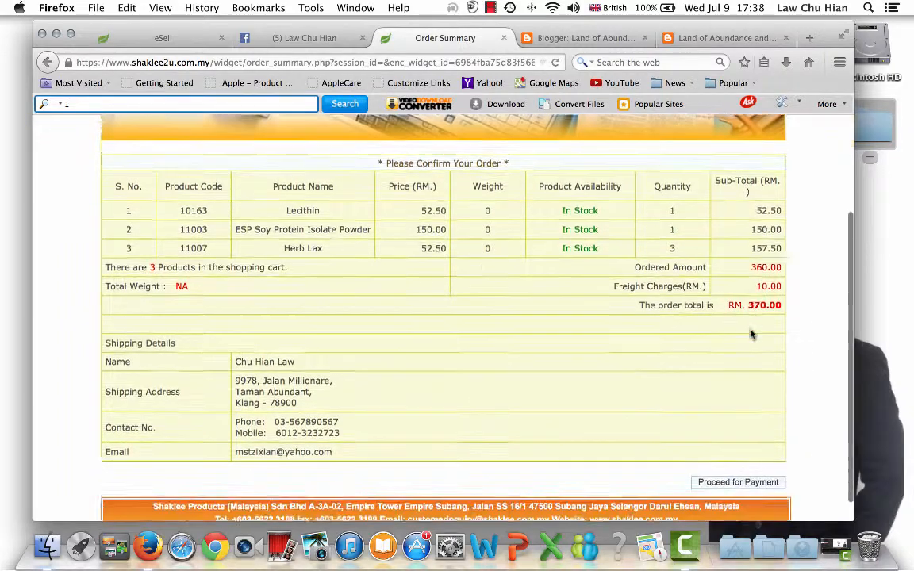
scroll(down, 3)
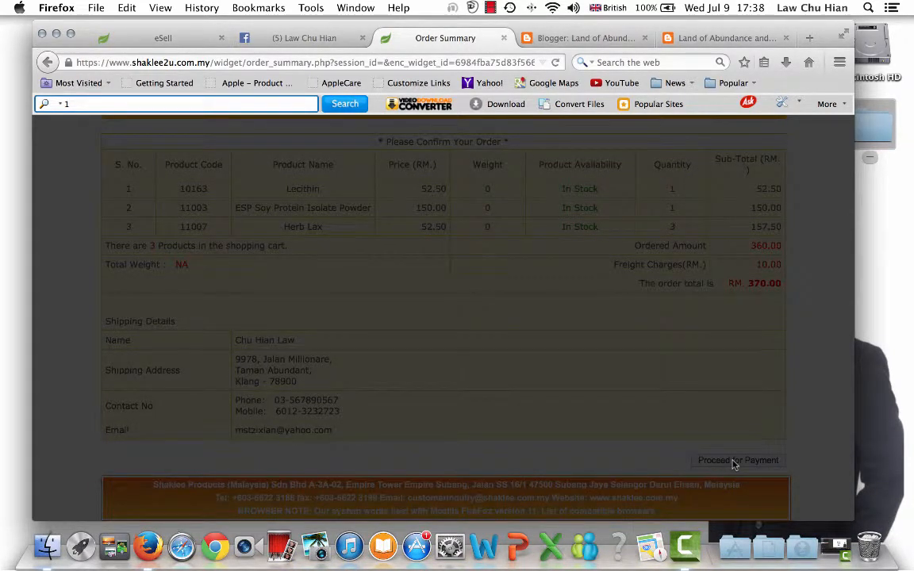
Proceed for Payment to reach the Payment Information page with RM 370.00 payable by card
click(738, 460)
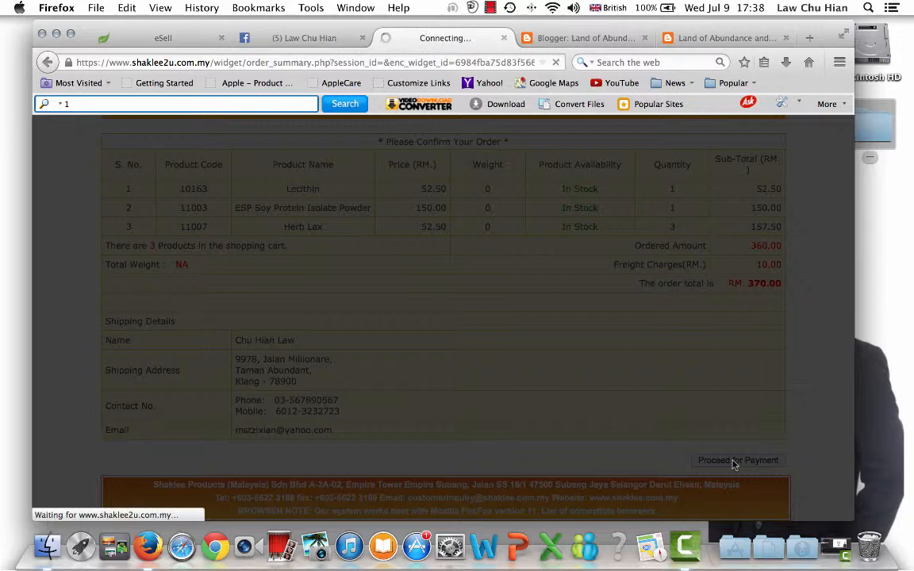
click(737, 460)
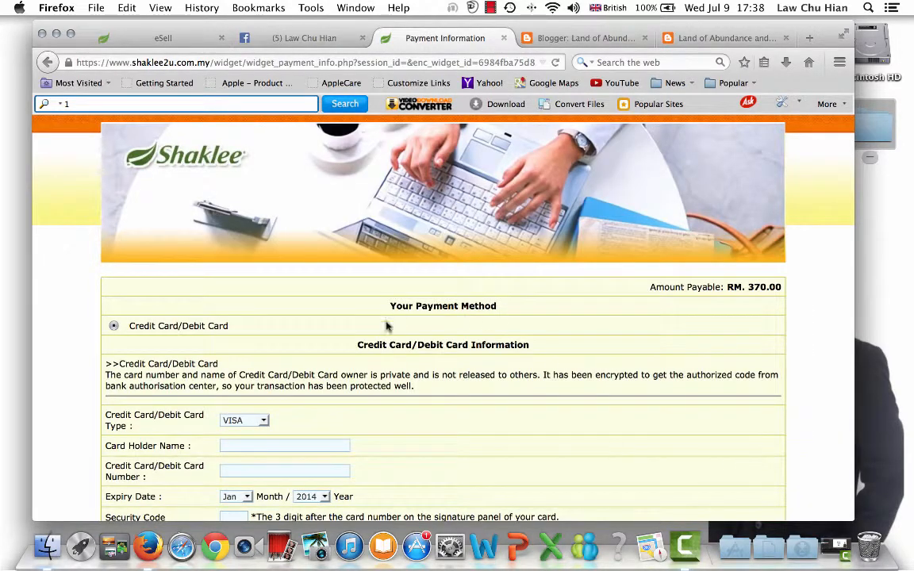
scroll(down, 3)
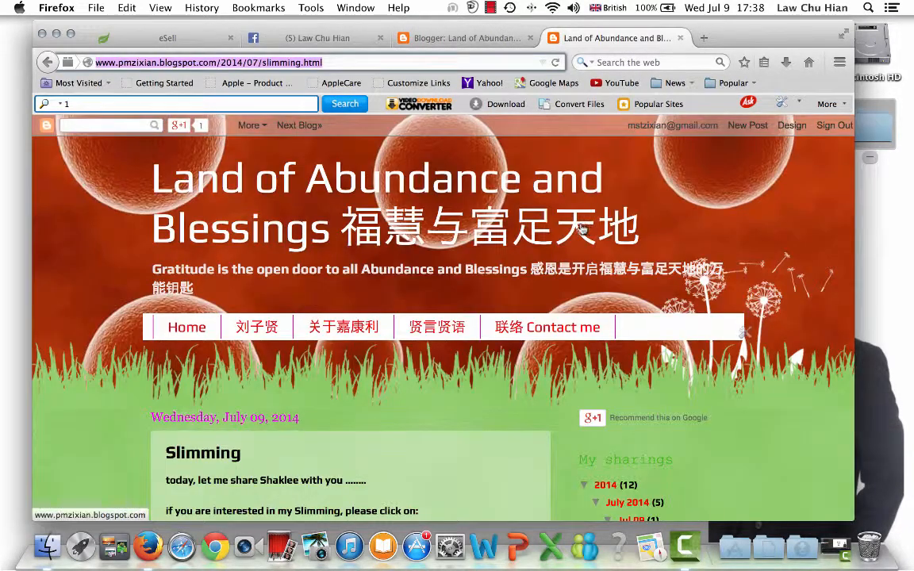
Accept the agreement in a fresh session and view the product list with Lecithin, ESP and Herb Lax
scroll(down, 3)
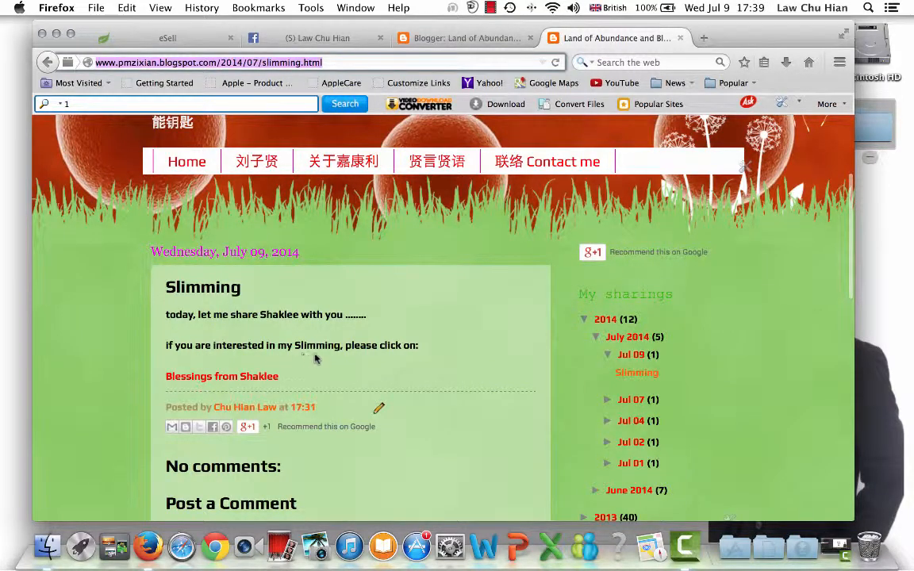
mouse_move(222, 376)
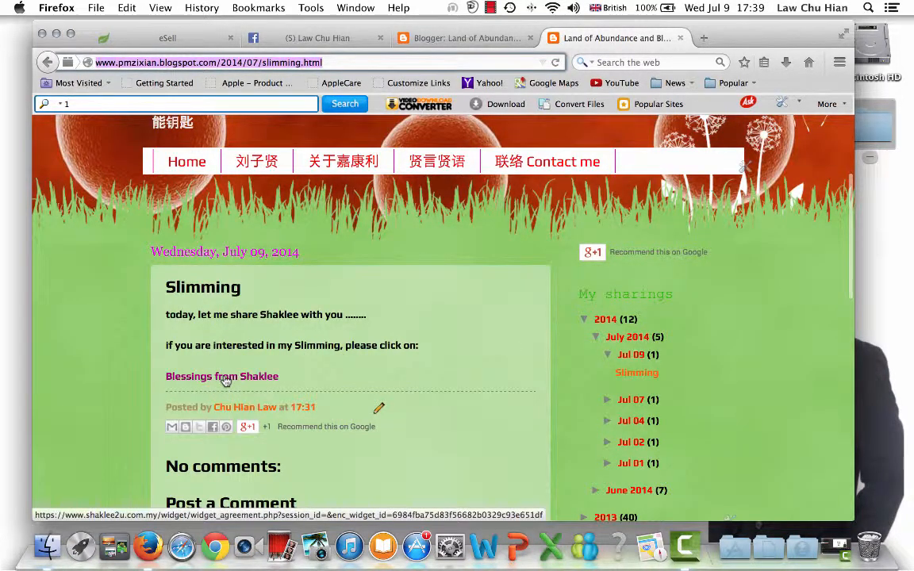
click(222, 376)
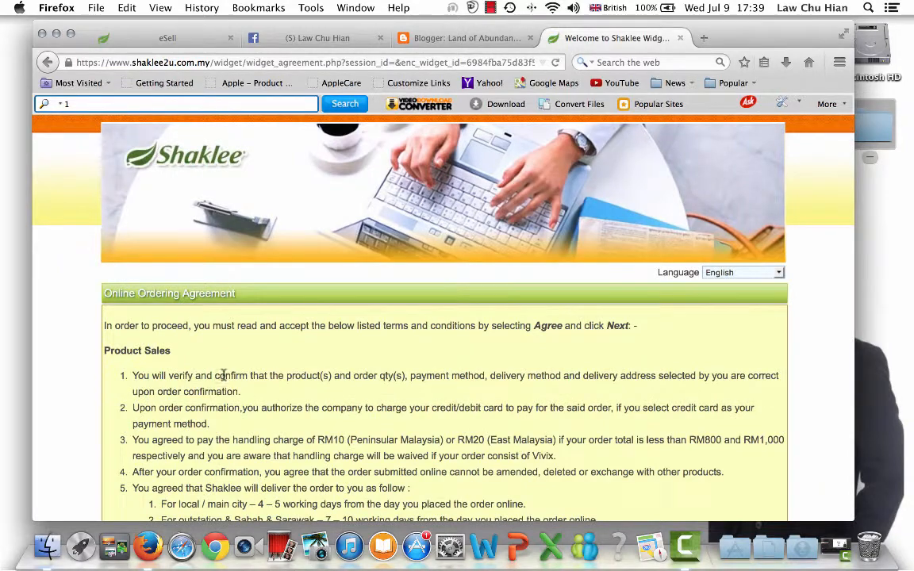
scroll(down, 3)
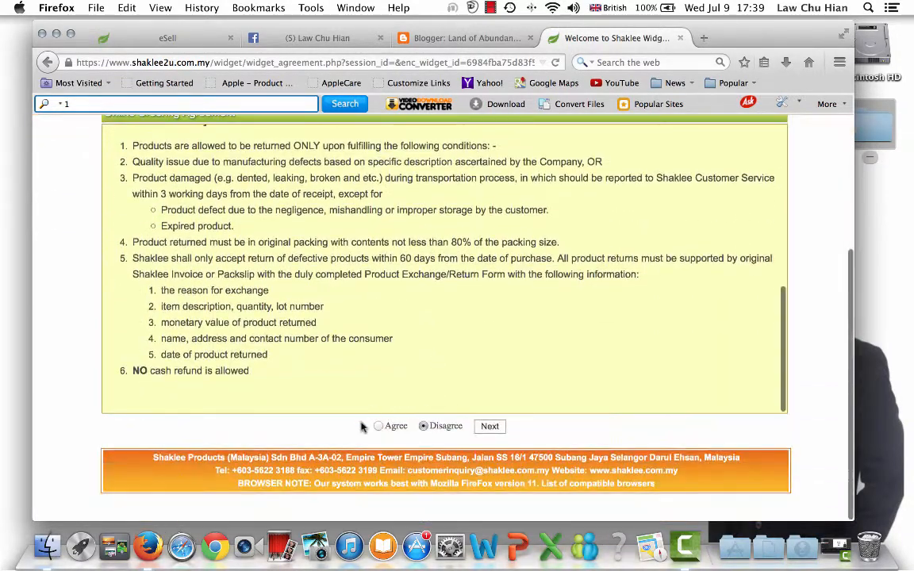
click(378, 425)
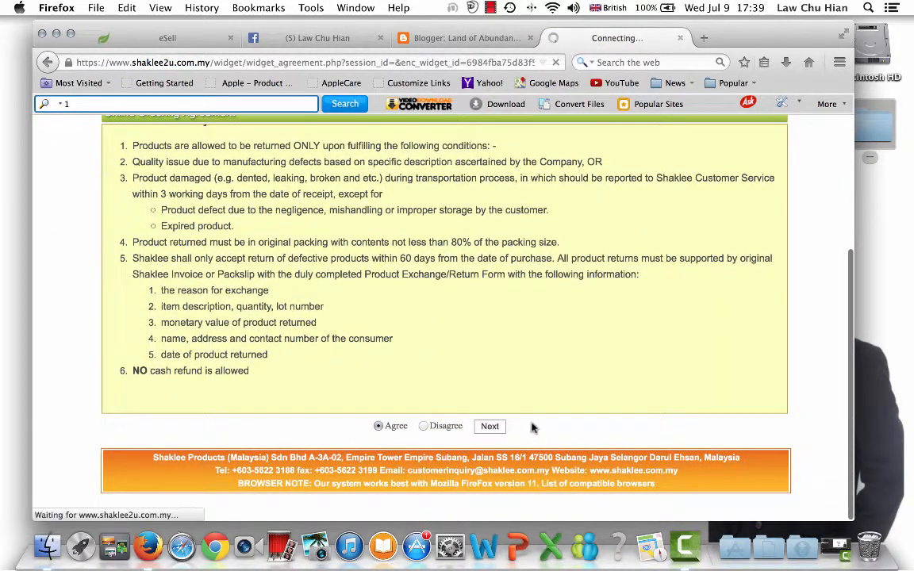
mouse_move(575, 351)
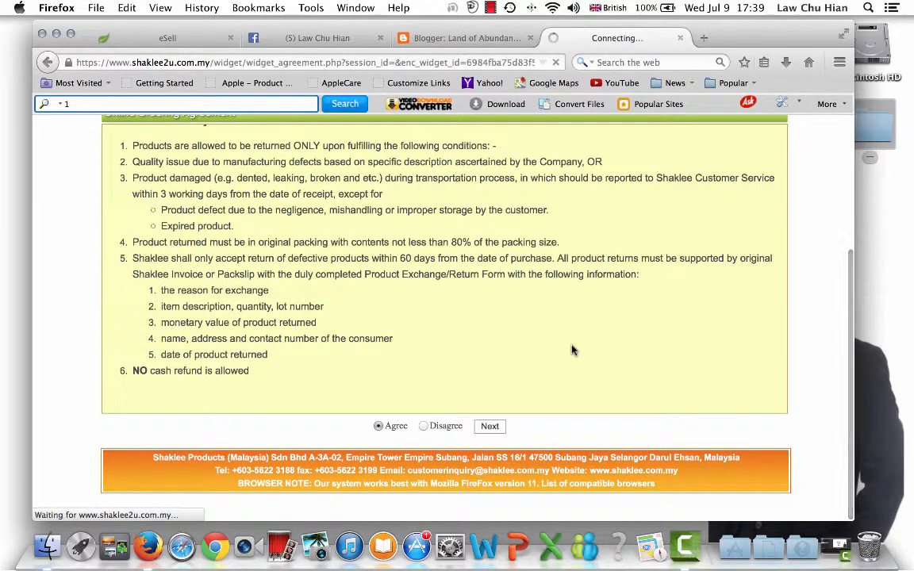
mouse_move(559, 362)
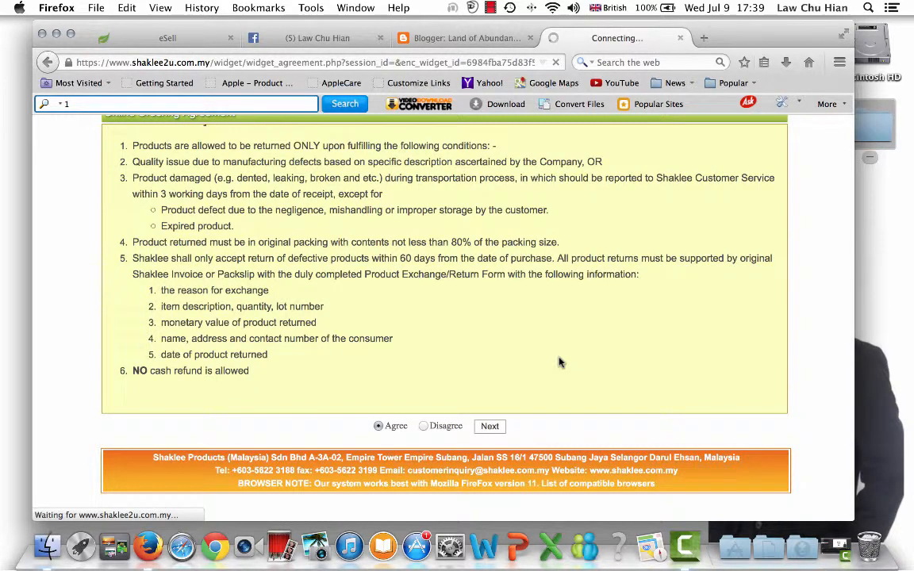
click(489, 425)
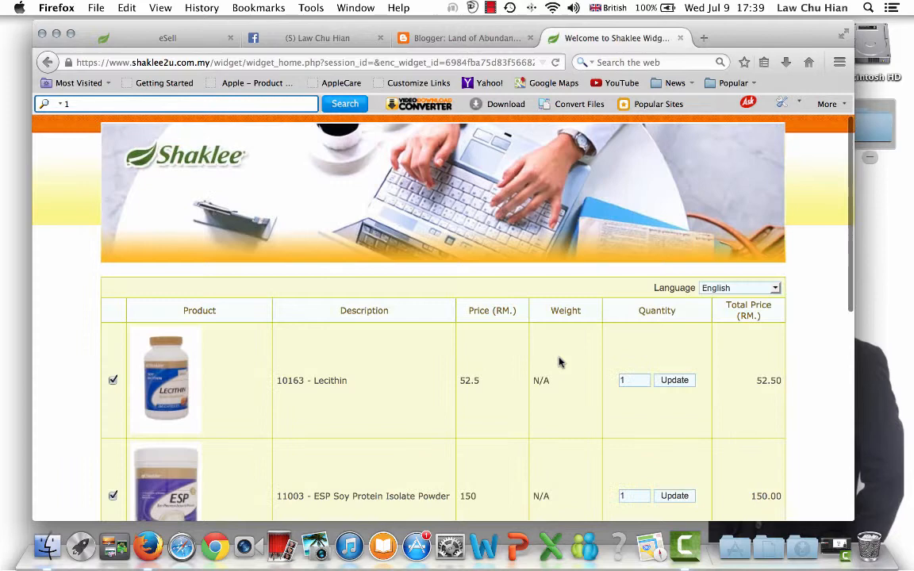
scroll(down, 3)
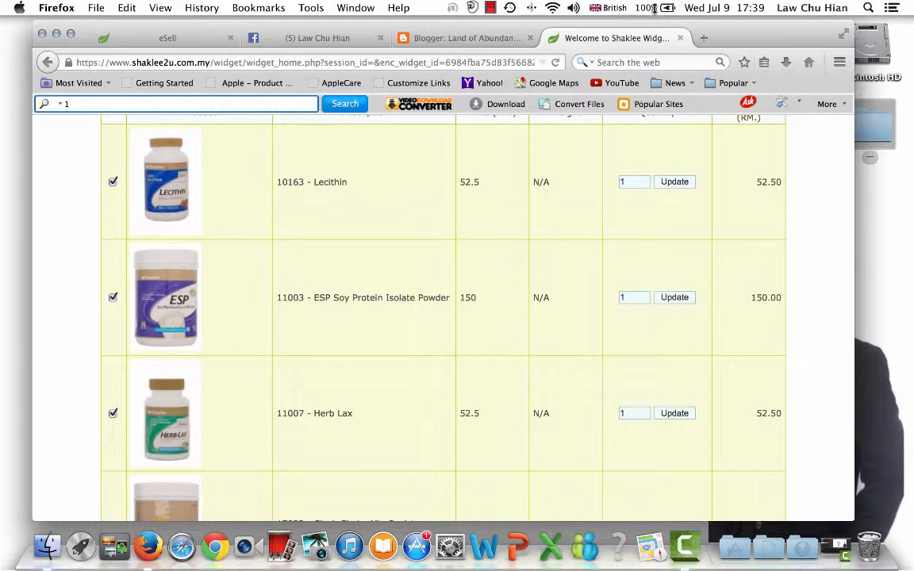
Switch to the eSell tab, request the eSell Report and dismiss the login-required notice
click(167, 38)
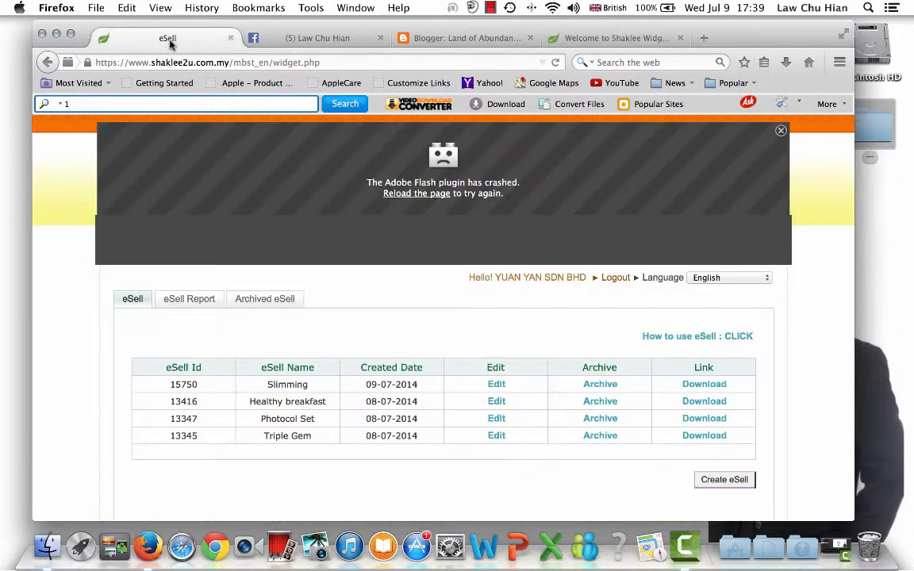
mouse_move(539, 331)
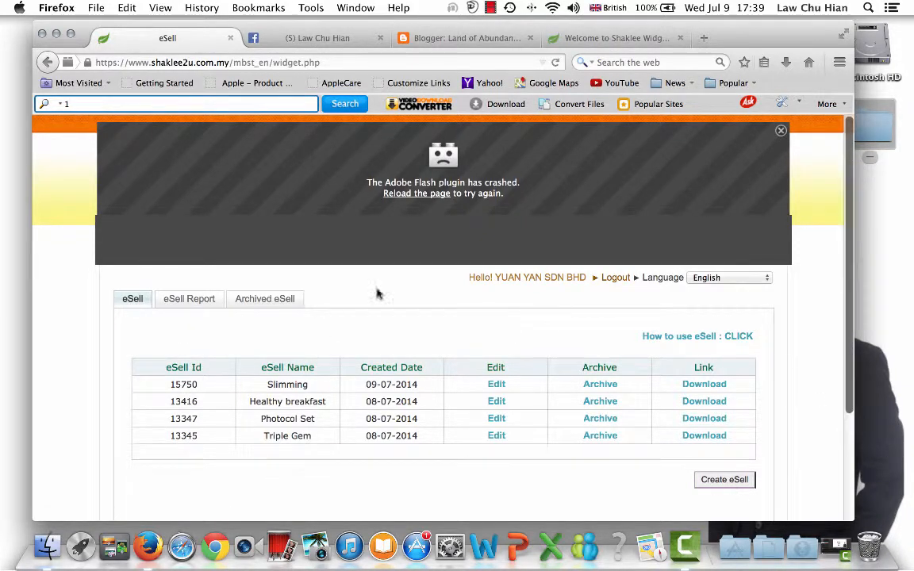
click(189, 299)
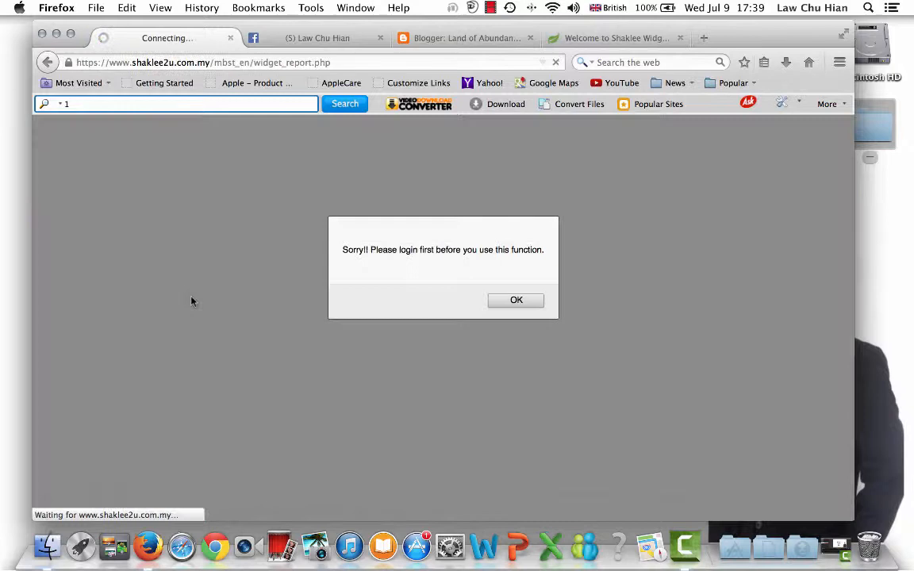
click(516, 300)
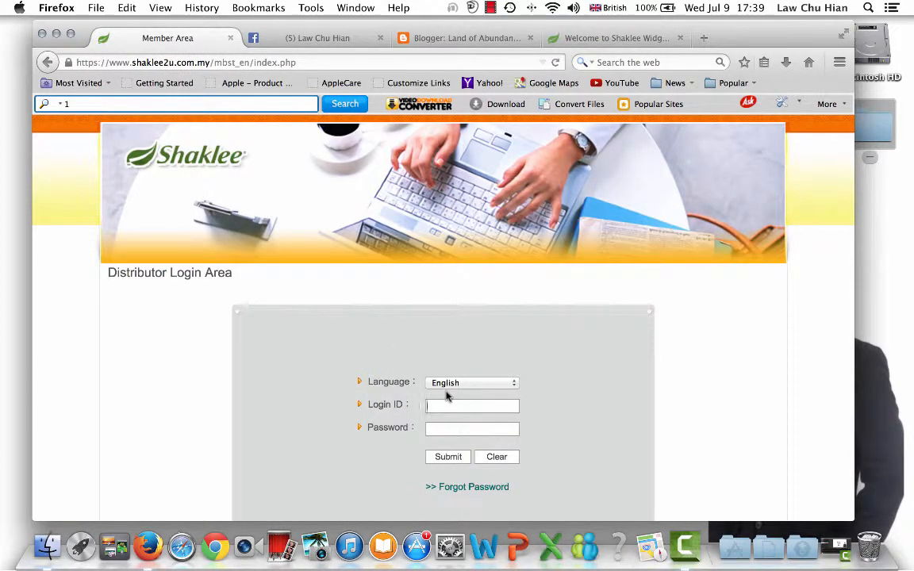
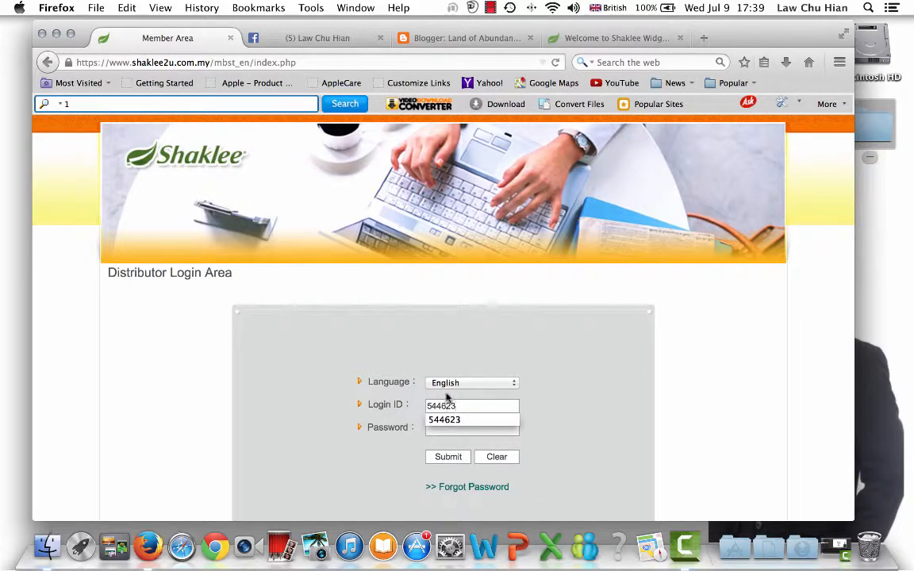
click(473, 429)
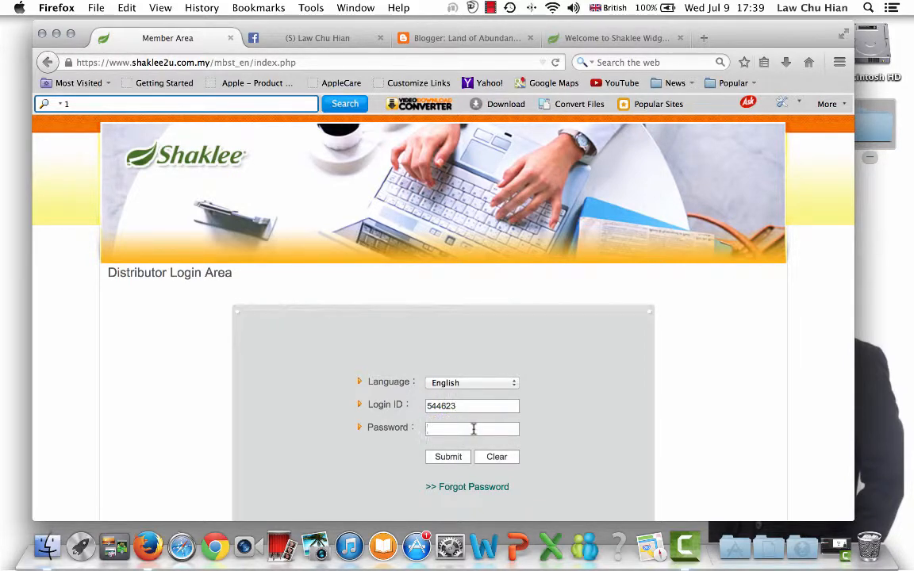
text(•)
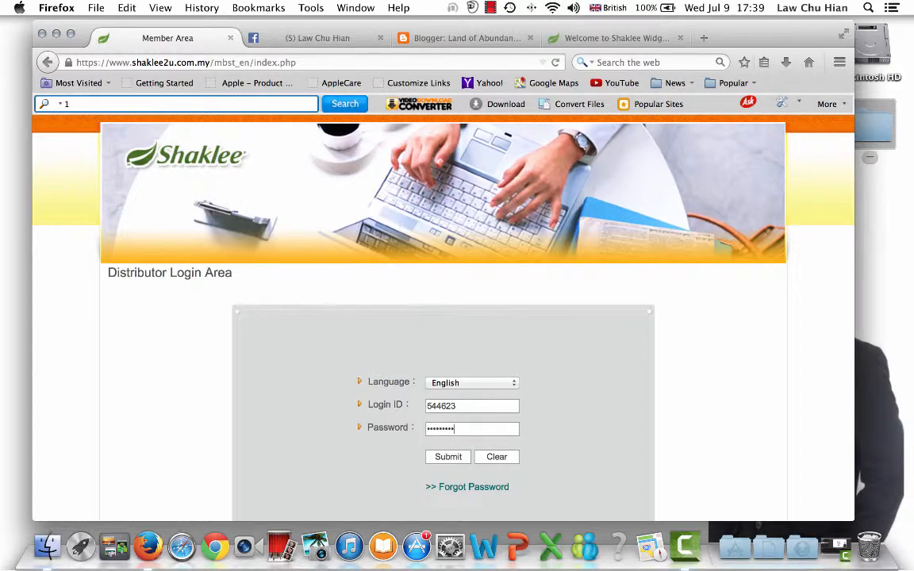
click(447, 457)
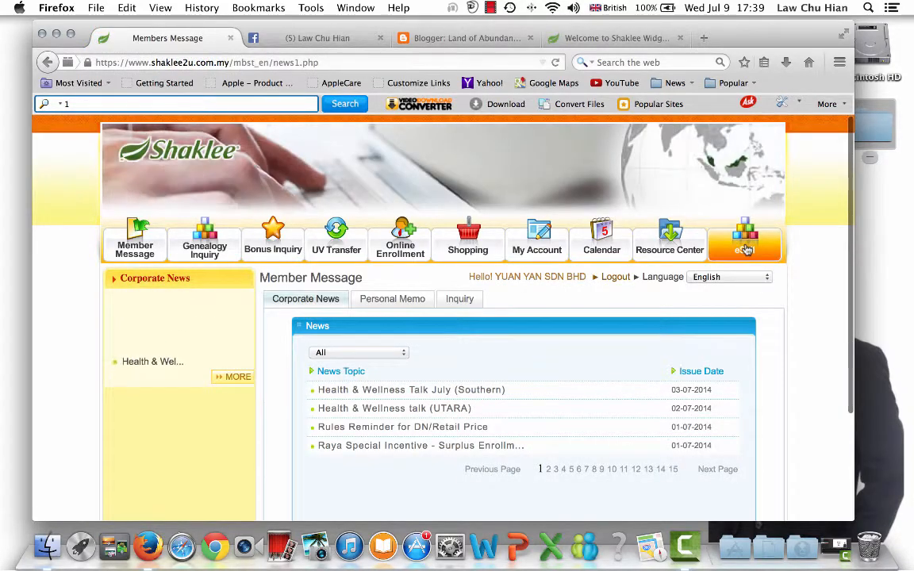
View the eSell Report listing Slimming, Healthy breakfast and Protocol Set orders, all Pending
click(745, 238)
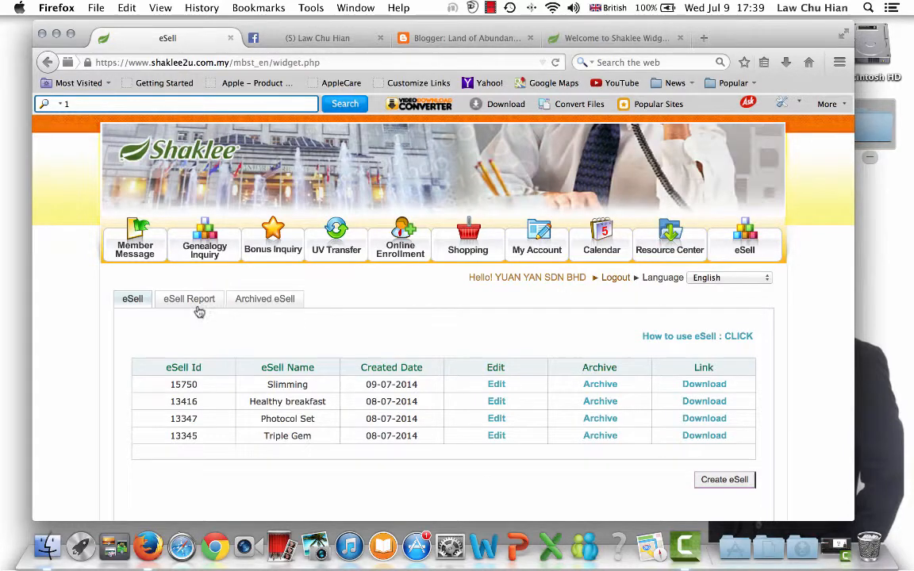
click(189, 299)
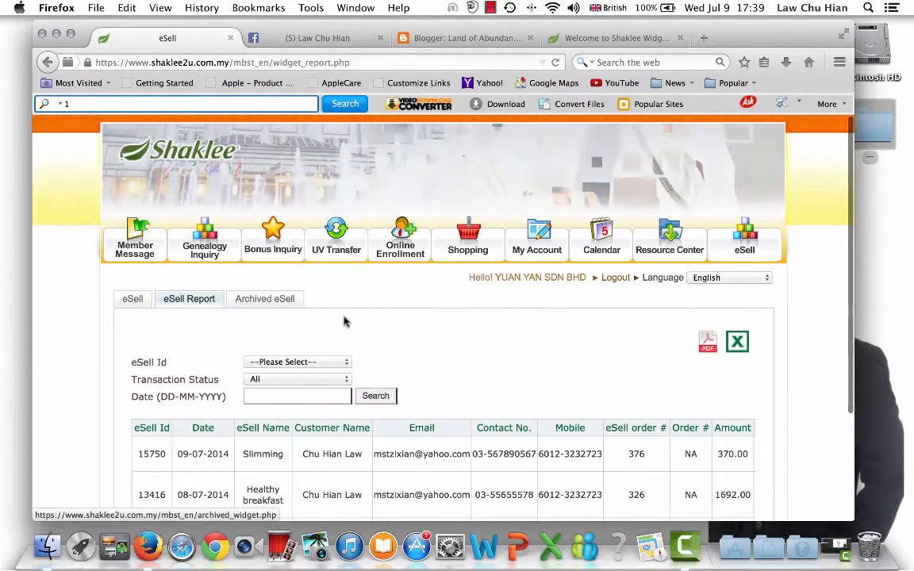
scroll(down, 3)
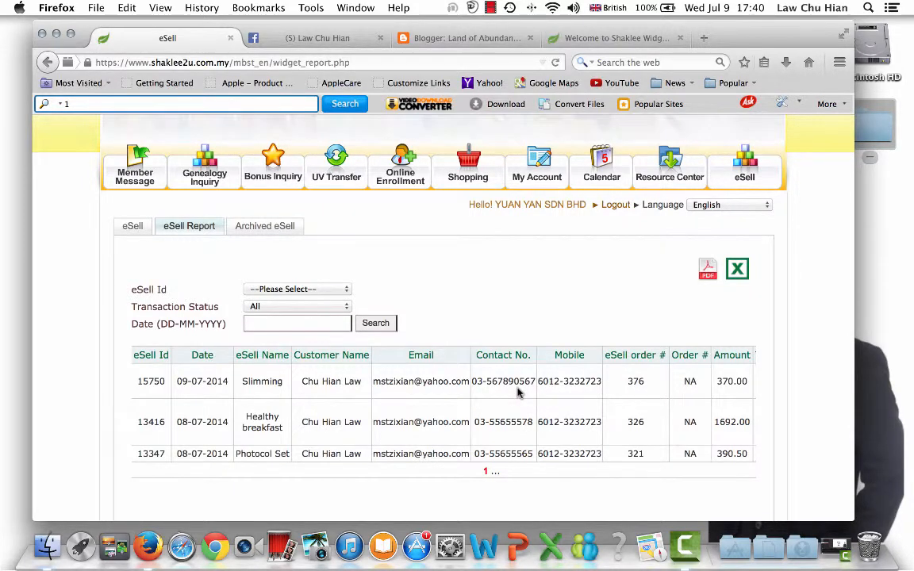
scroll(right, 3)
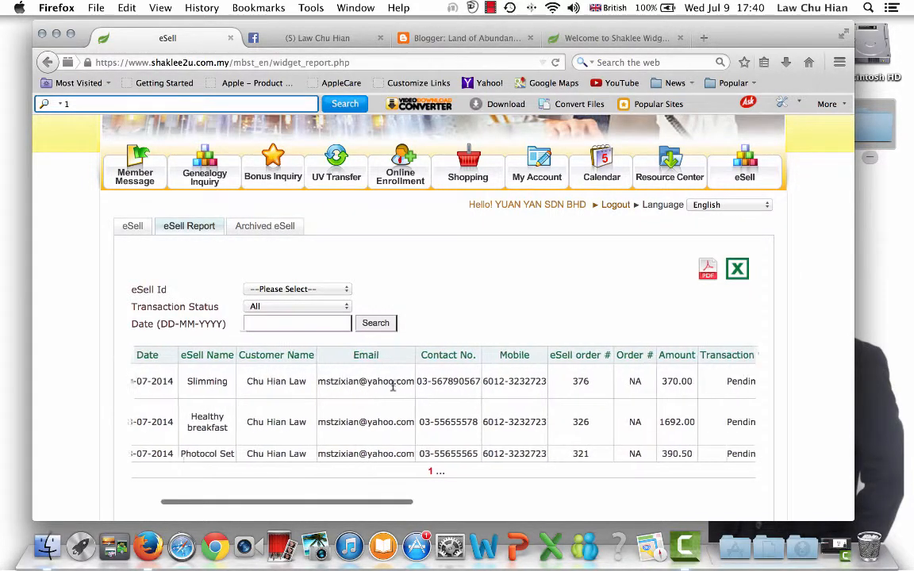
scroll(right, 3)
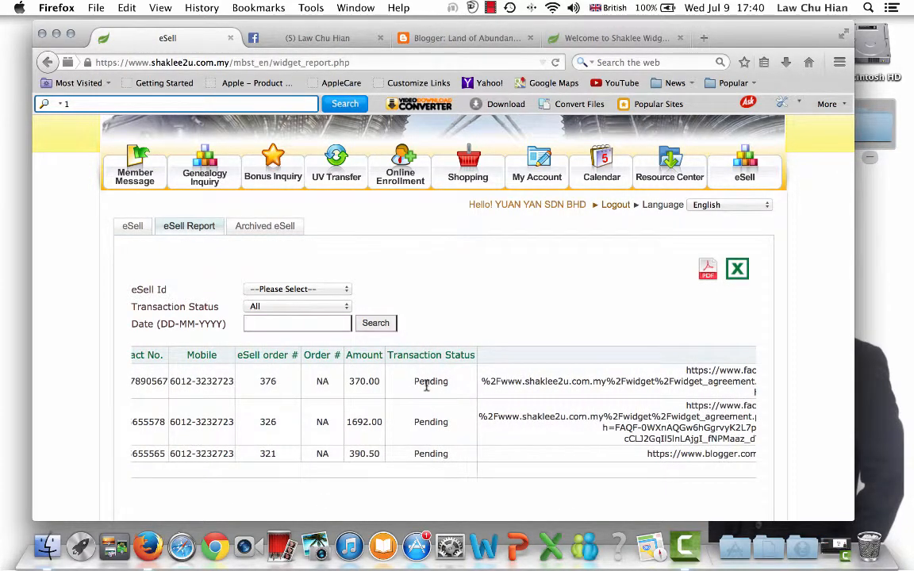
scroll(right, 3)
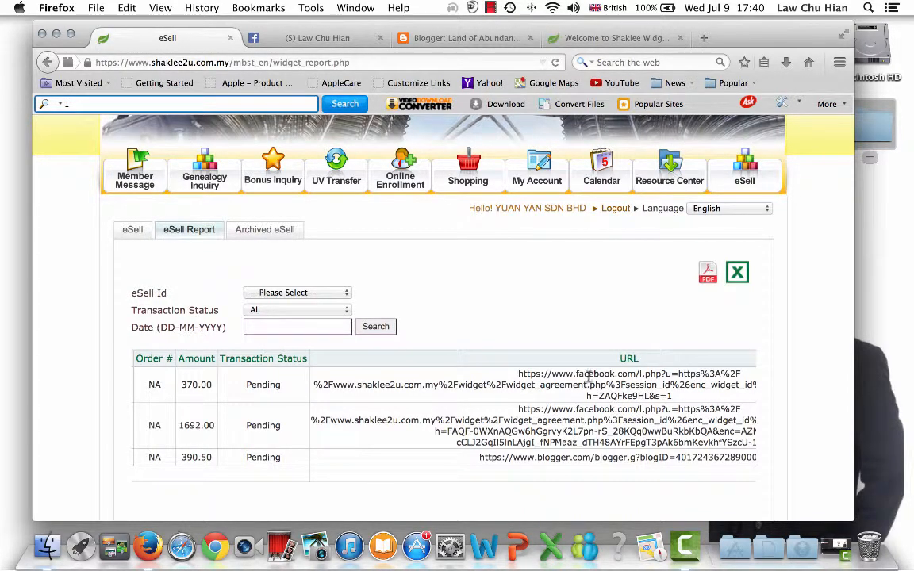
mouse_move(605, 457)
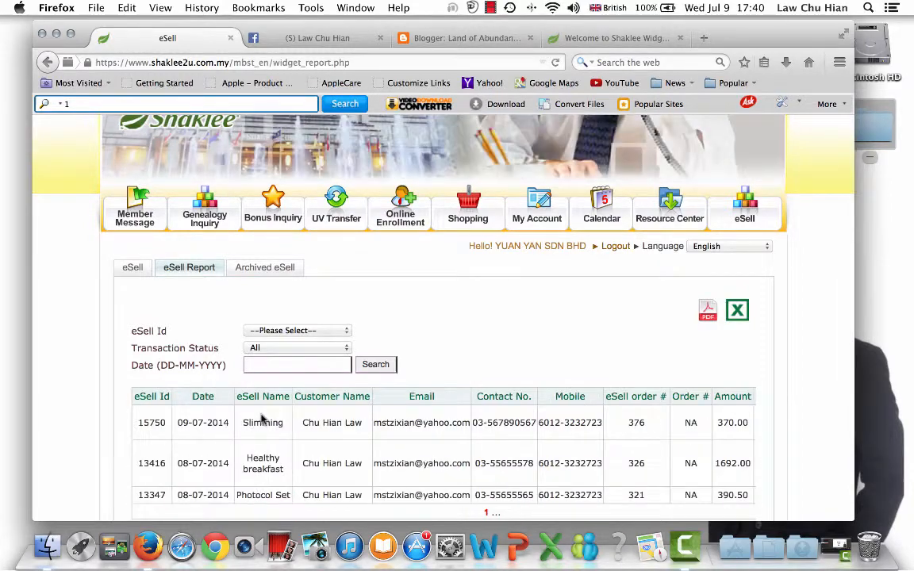
scroll(down, 3)
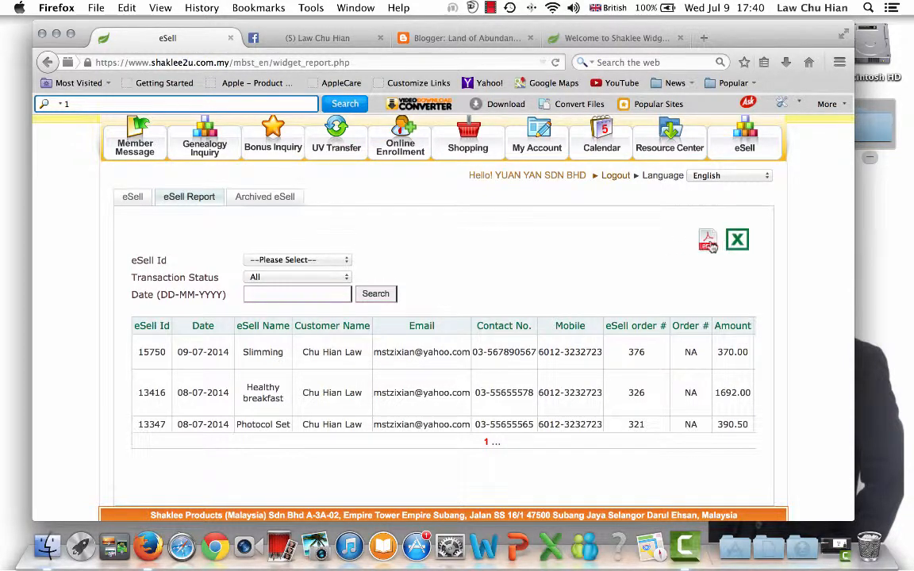
Export the eSell Report as a PDF and view it in Preview
click(708, 239)
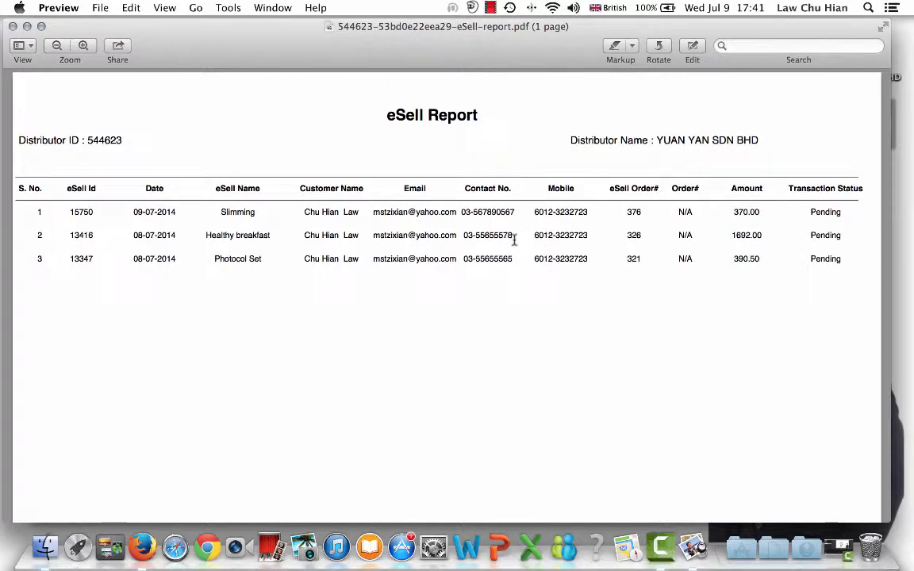
mouse_move(493, 238)
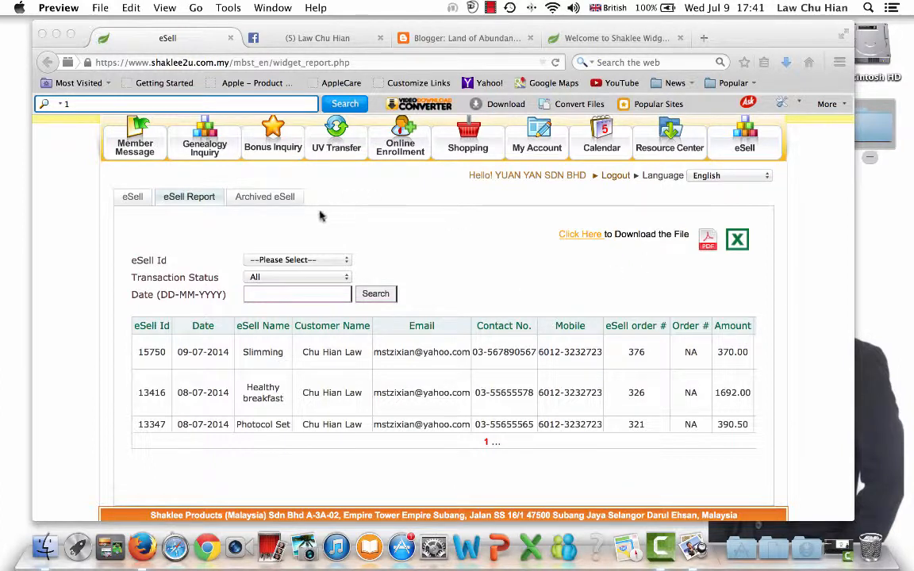
mouse_move(276, 203)
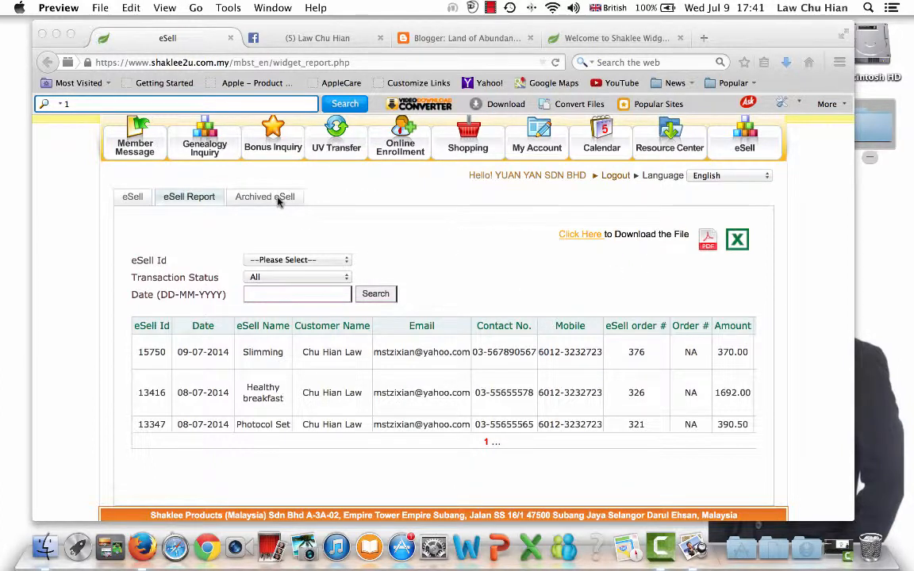
mouse_move(349, 372)
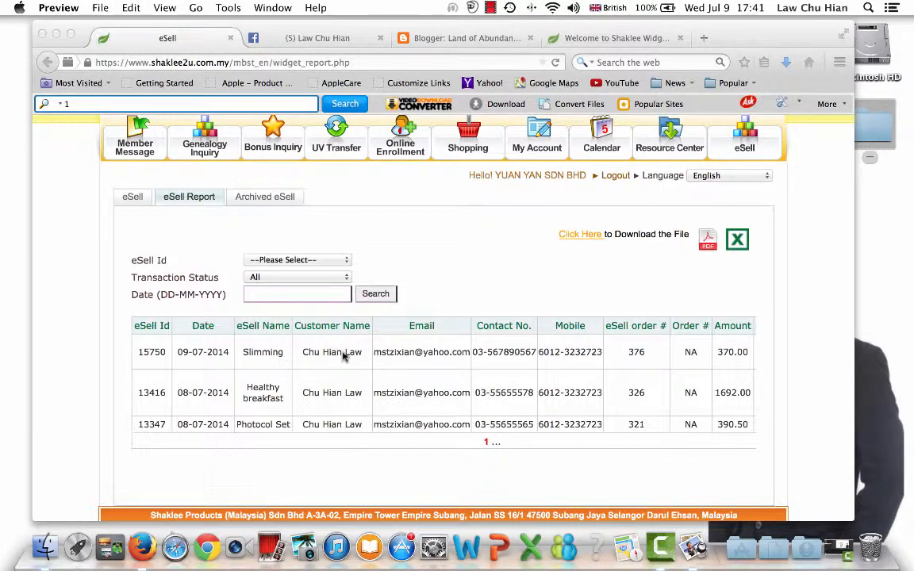
mouse_move(348, 351)
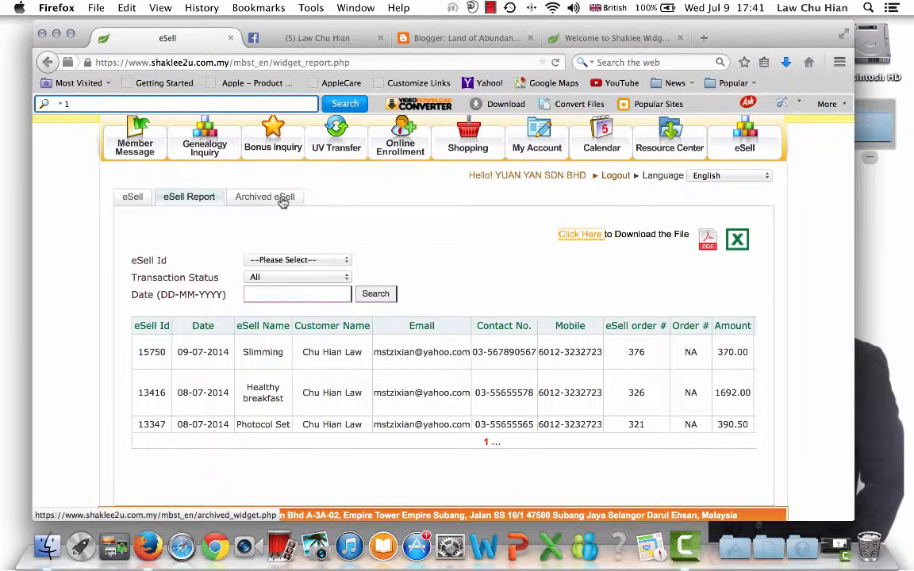
Show the Archived eSell list with its single Breakfast entry from 07-07-2014
click(264, 197)
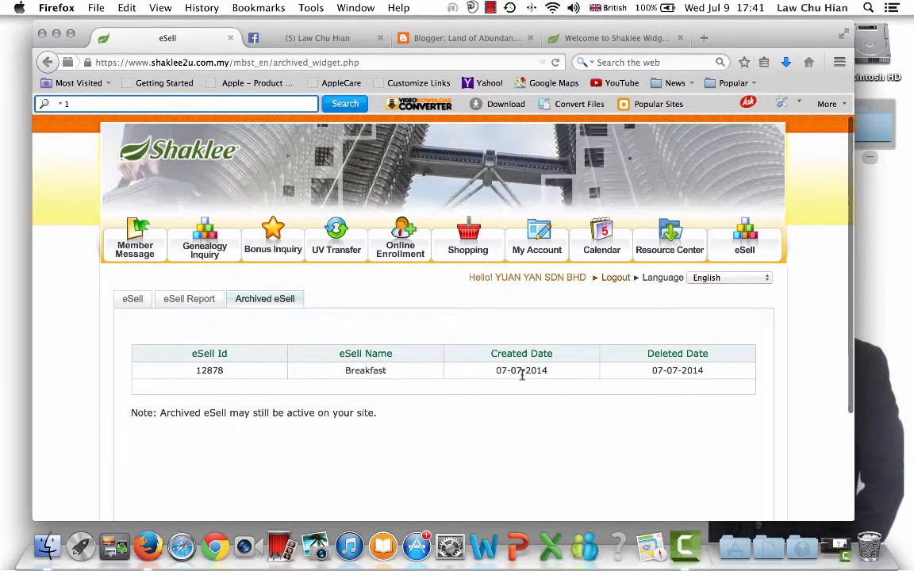
mouse_move(679, 381)
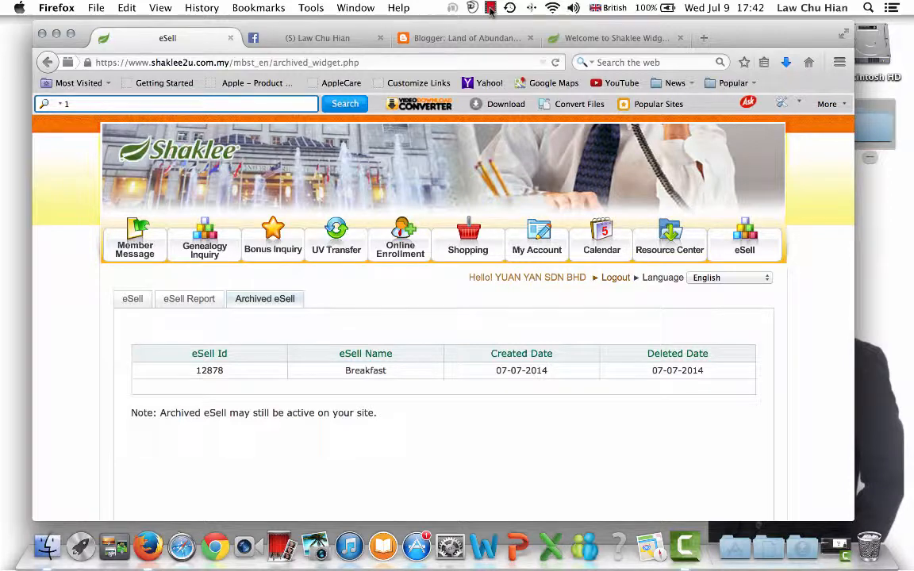
click(471, 6)
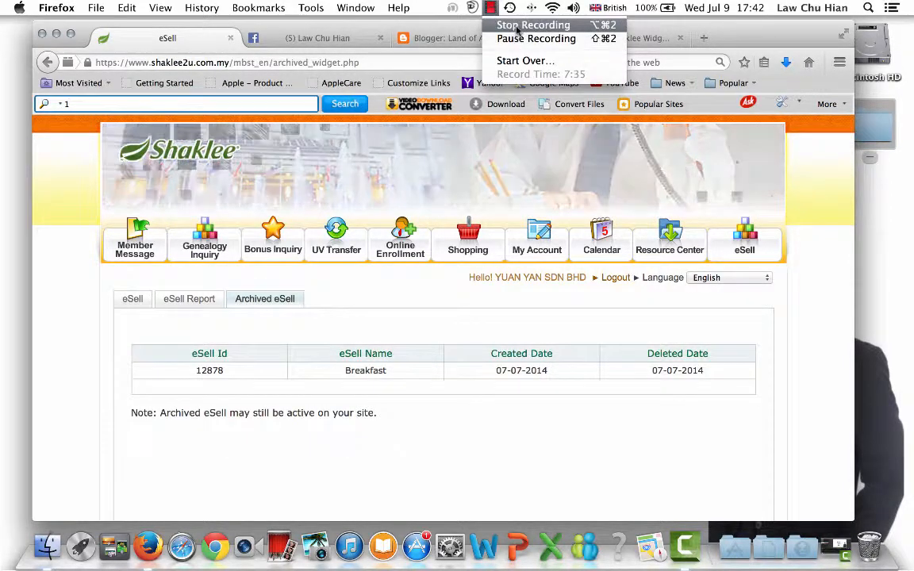